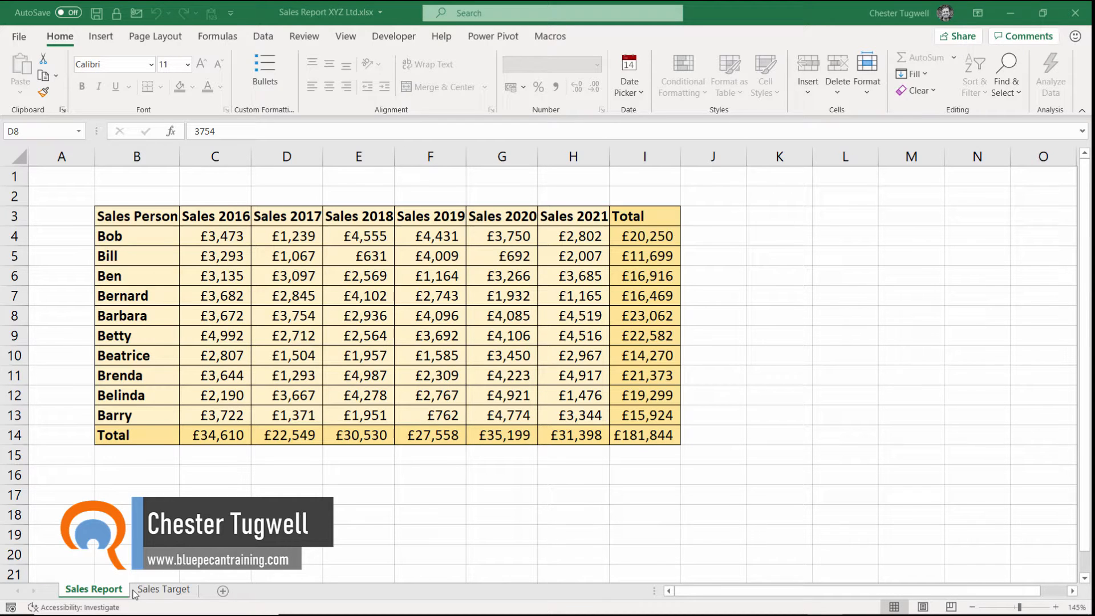
Step: Try editing cell E8 on Sales Report and dismiss the protected-sheet warning
left_click(286, 315)
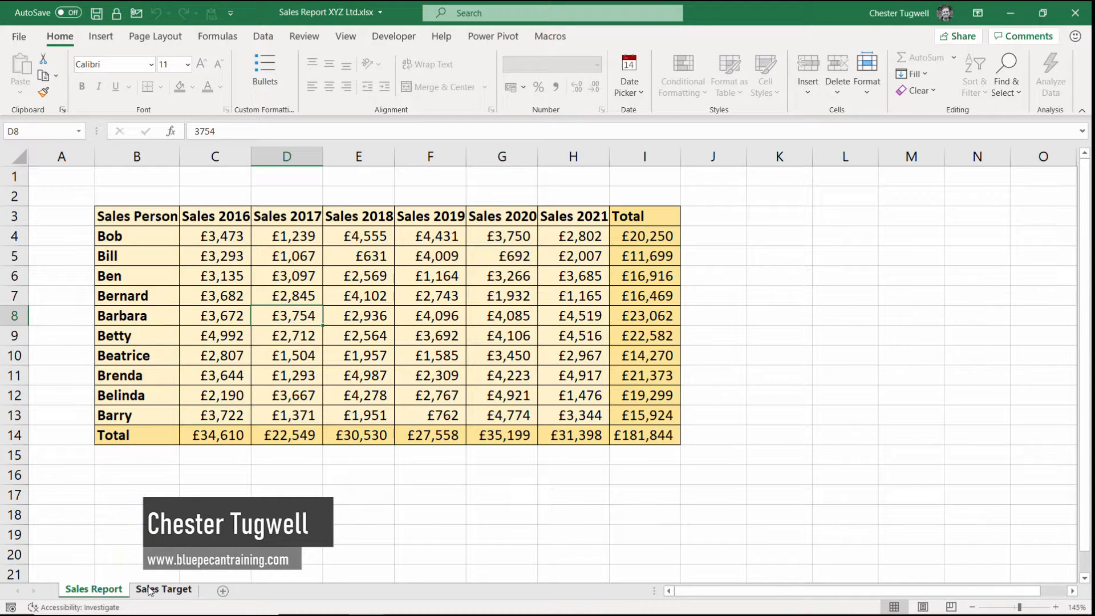
left_click(358, 315)
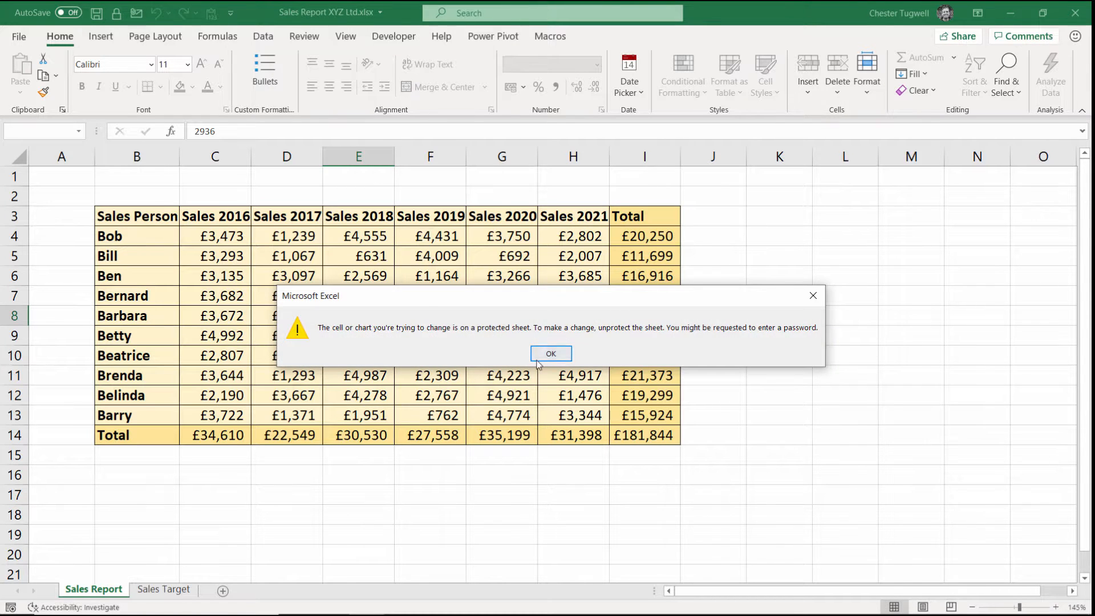
left_click(550, 353)
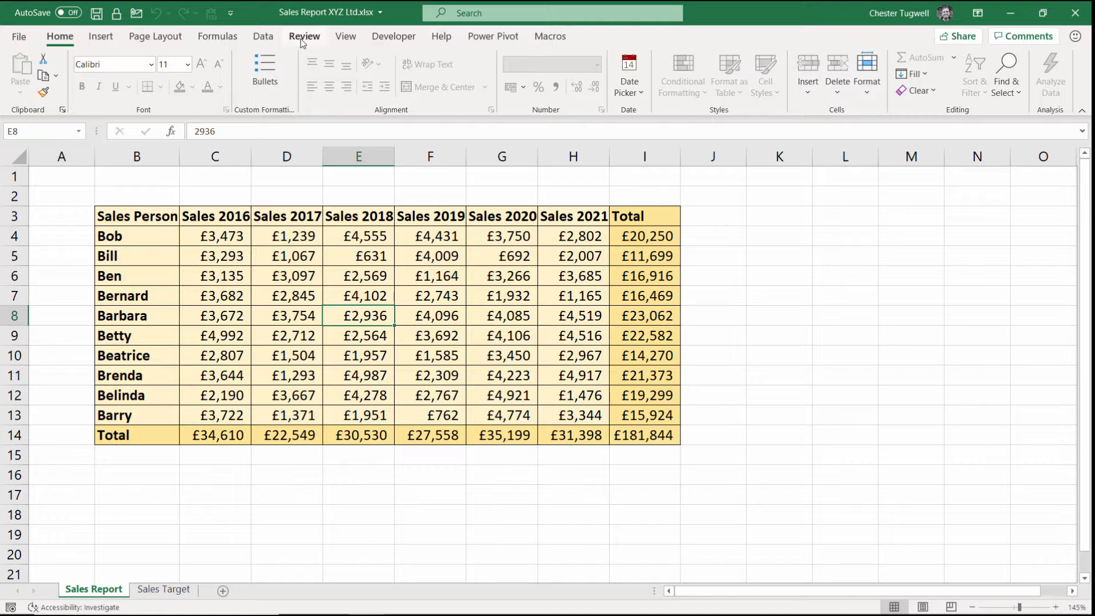
Step: Bring up the Unprotect Sheet password prompt for Sales Report without entering a password
left_click(304, 35)
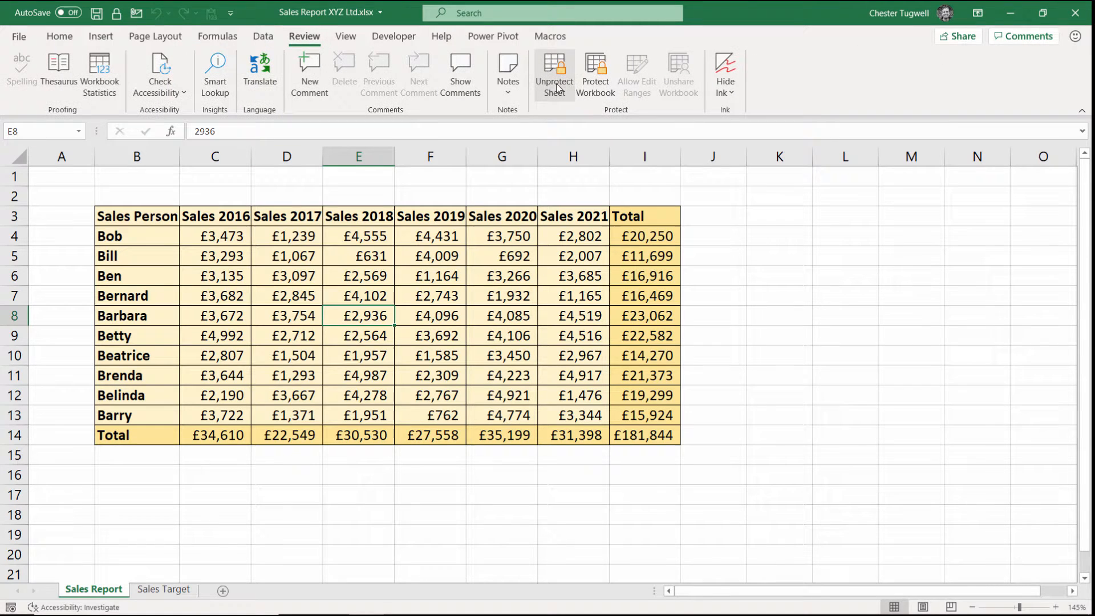
left_click(552, 73)
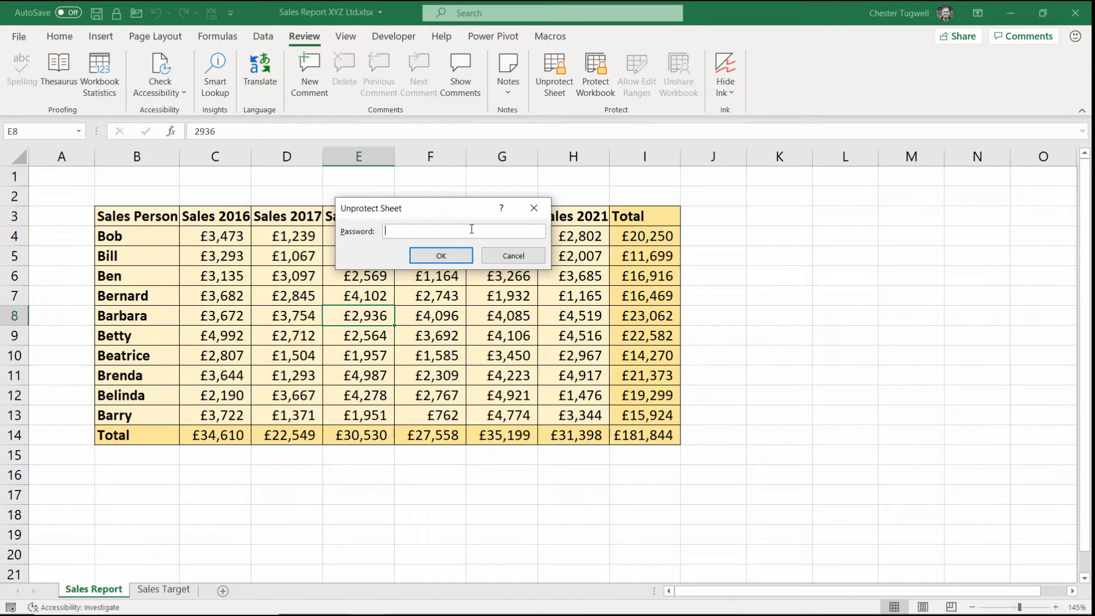
left_click(440, 254)
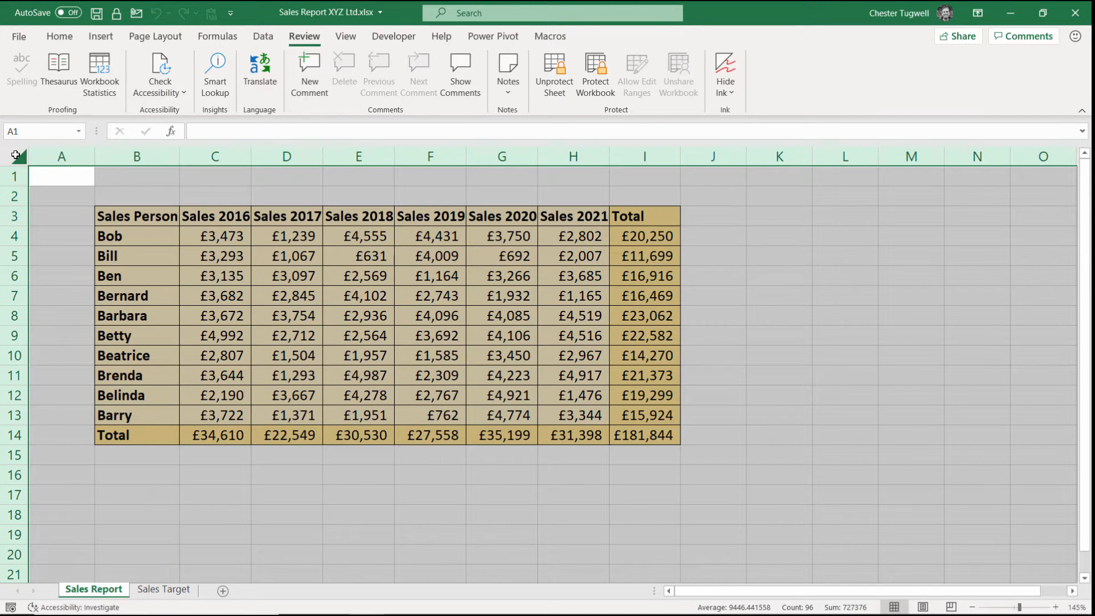
Step: Copy the Sales Report table into a new blank worksheet
key("ctrl+c")
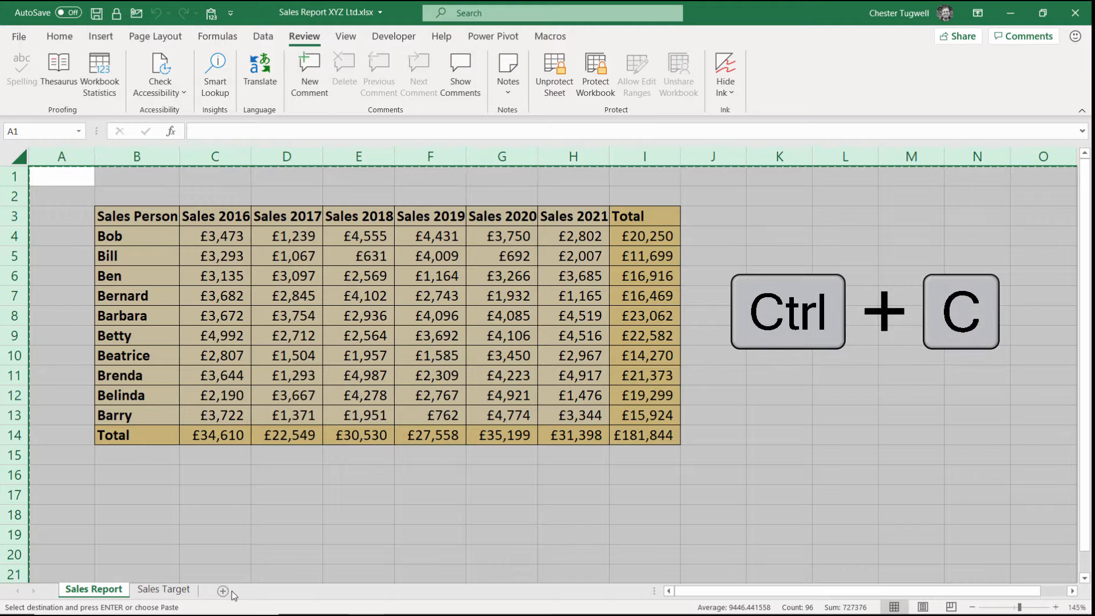
left_click(224, 593)
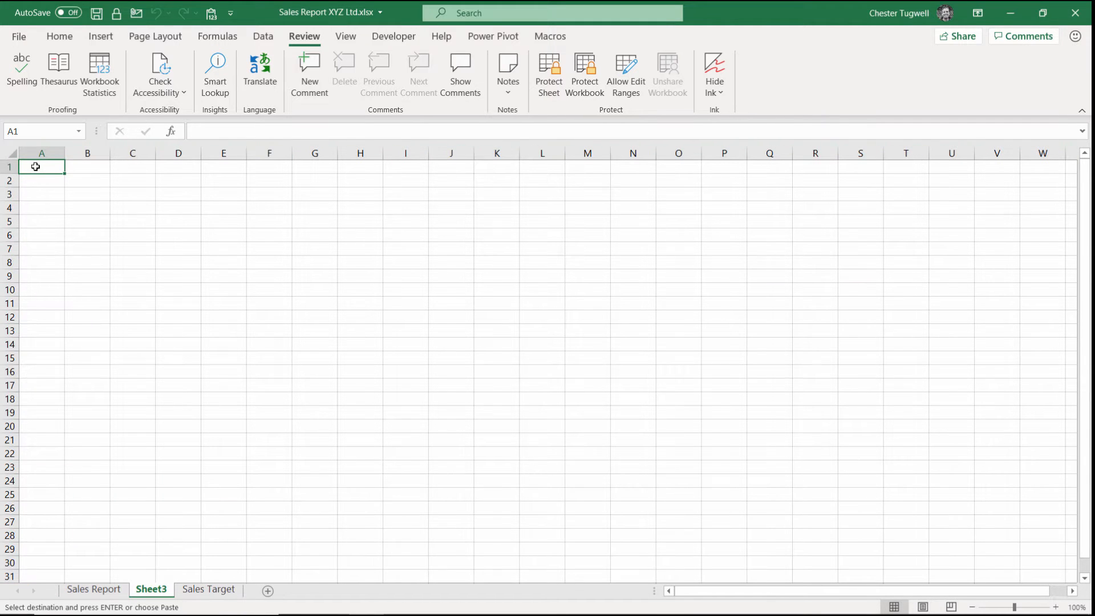
key("Enter")
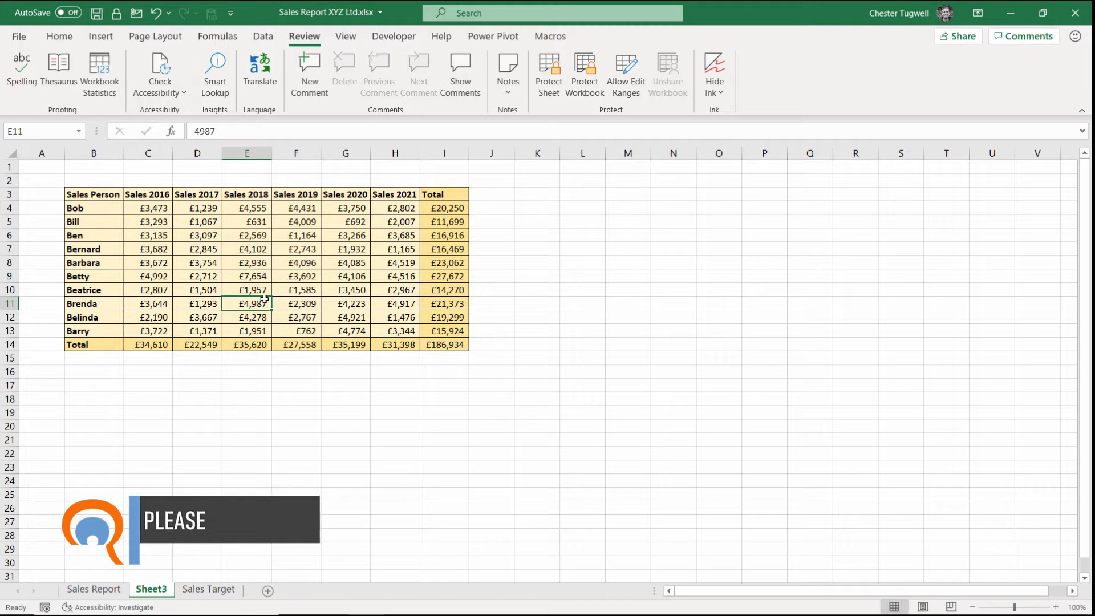
Step: Return to Sales Report, delete Sheet3, and close the workbook and Excel window
left_click(93, 588)
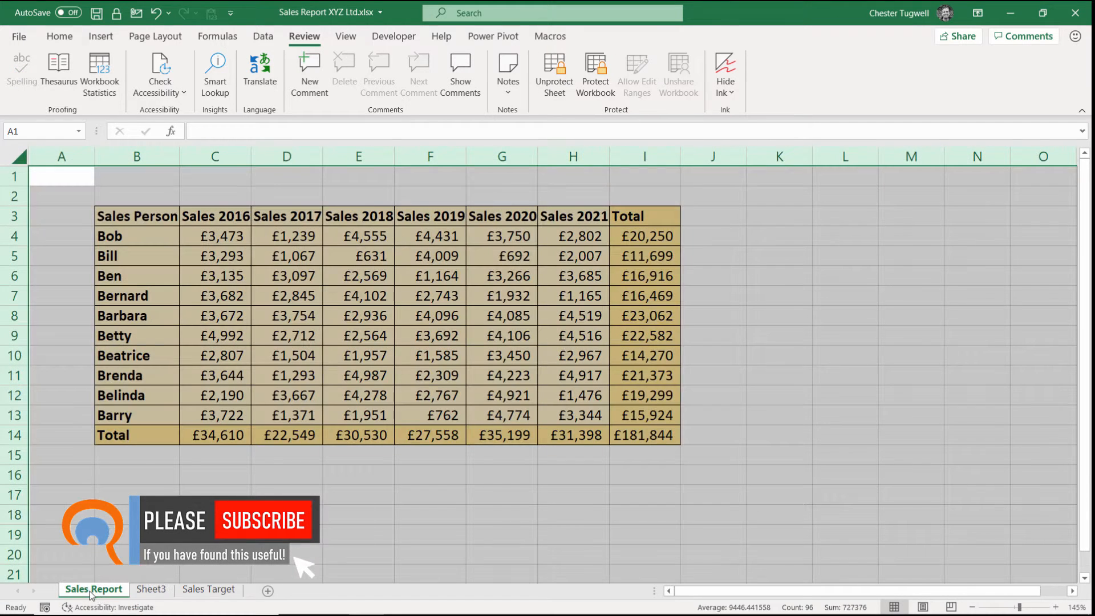
mouse_move(301, 529)
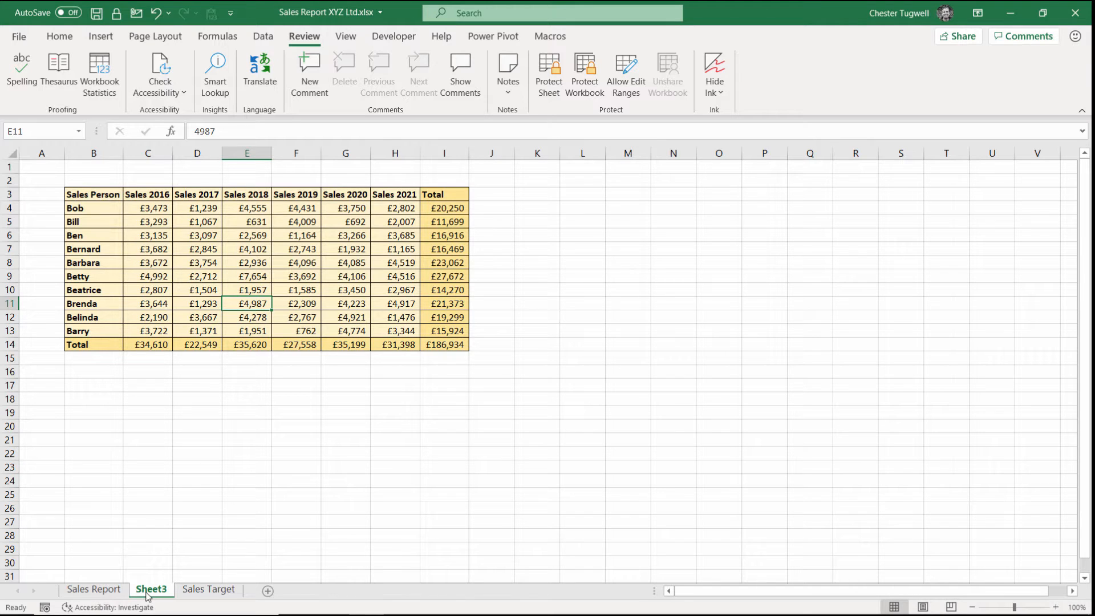
right_click(150, 589)
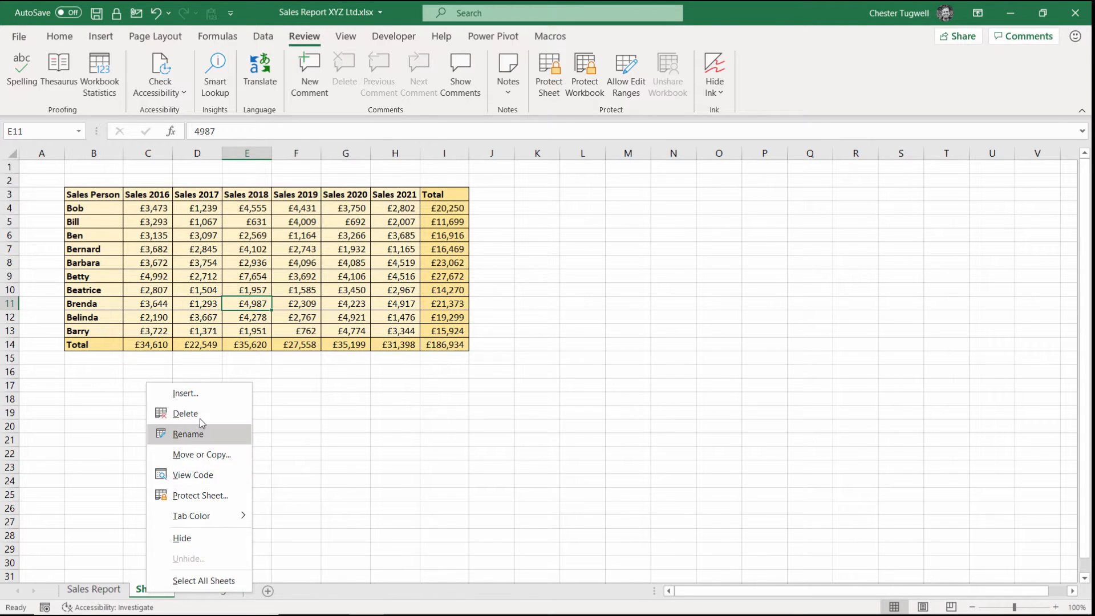
left_click(185, 413)
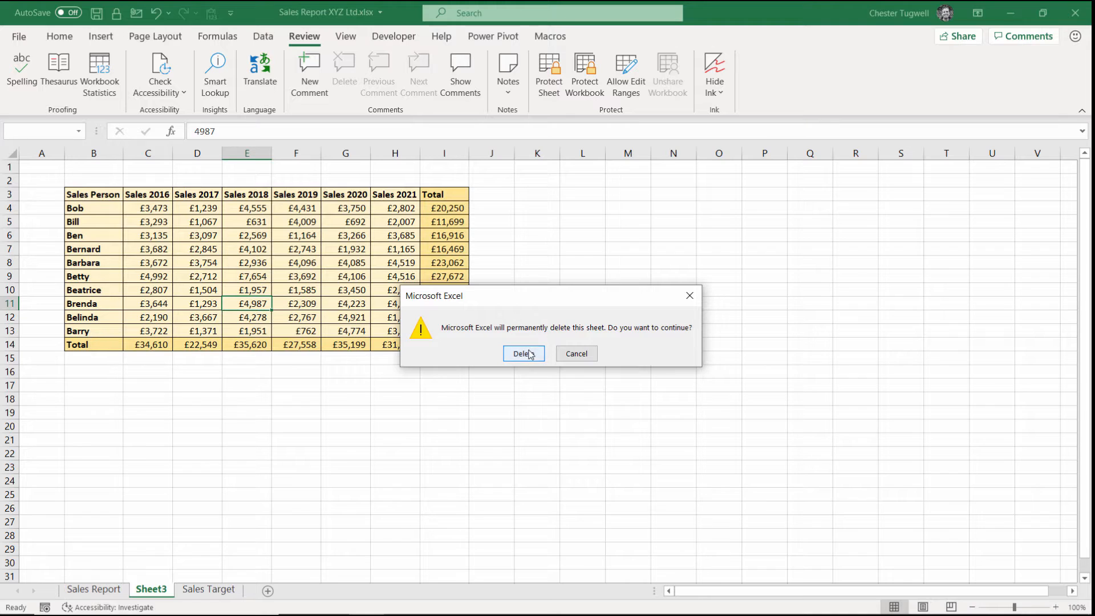
left_click(523, 353)
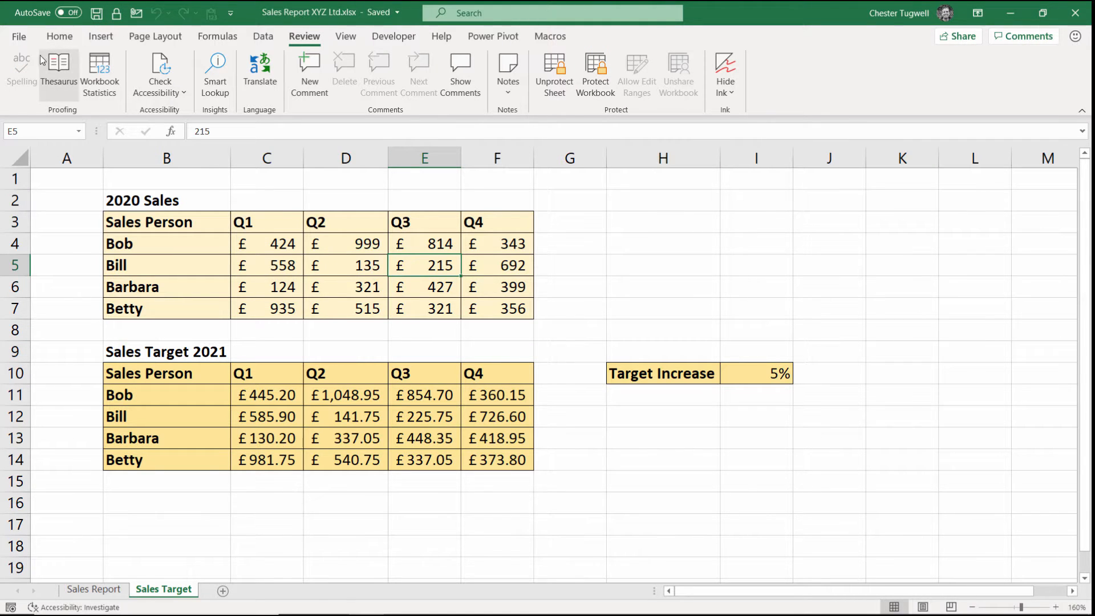
key("ctrl+w")
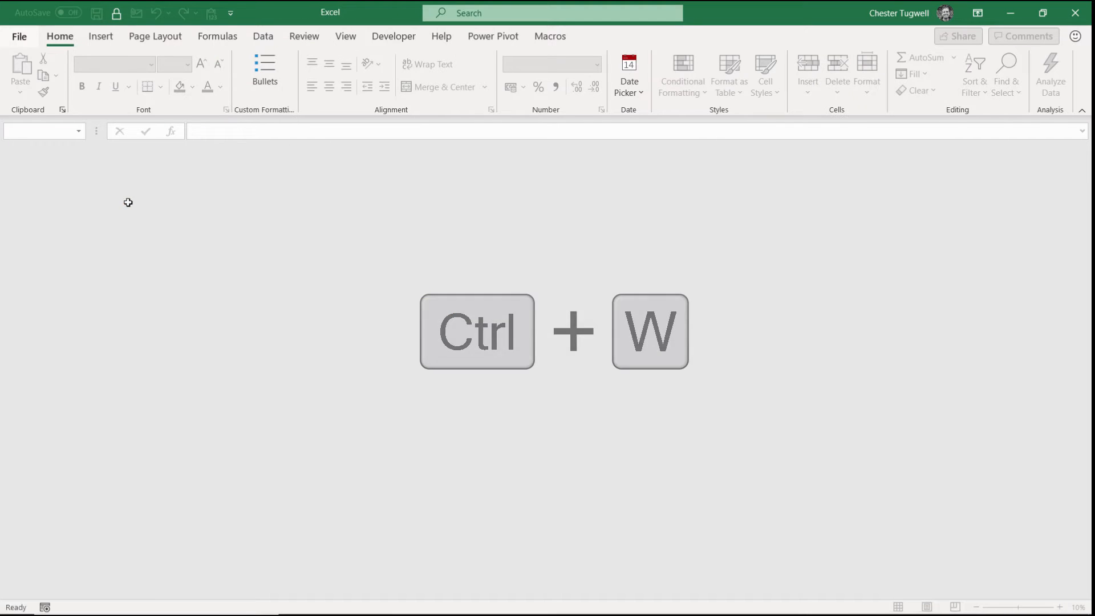
key("ctrl+w")
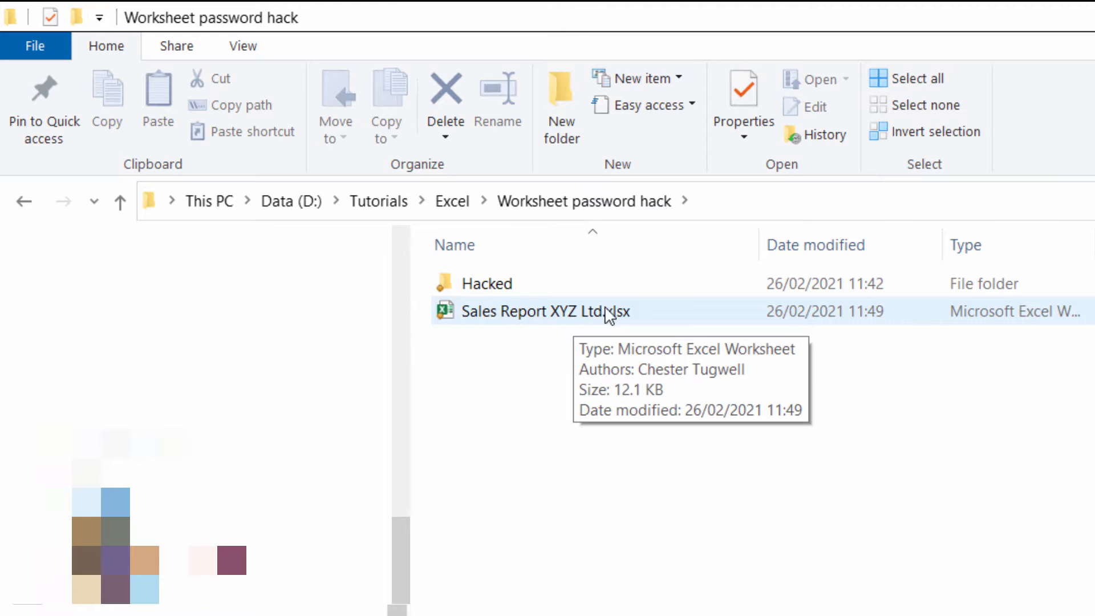
mouse_move(623, 326)
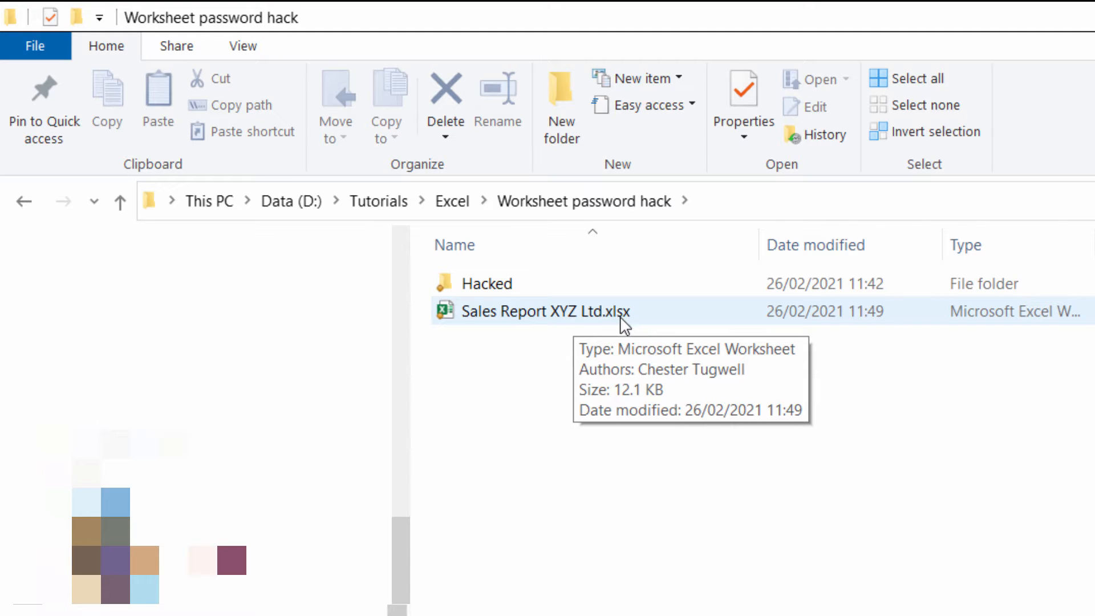
mouse_move(627, 320)
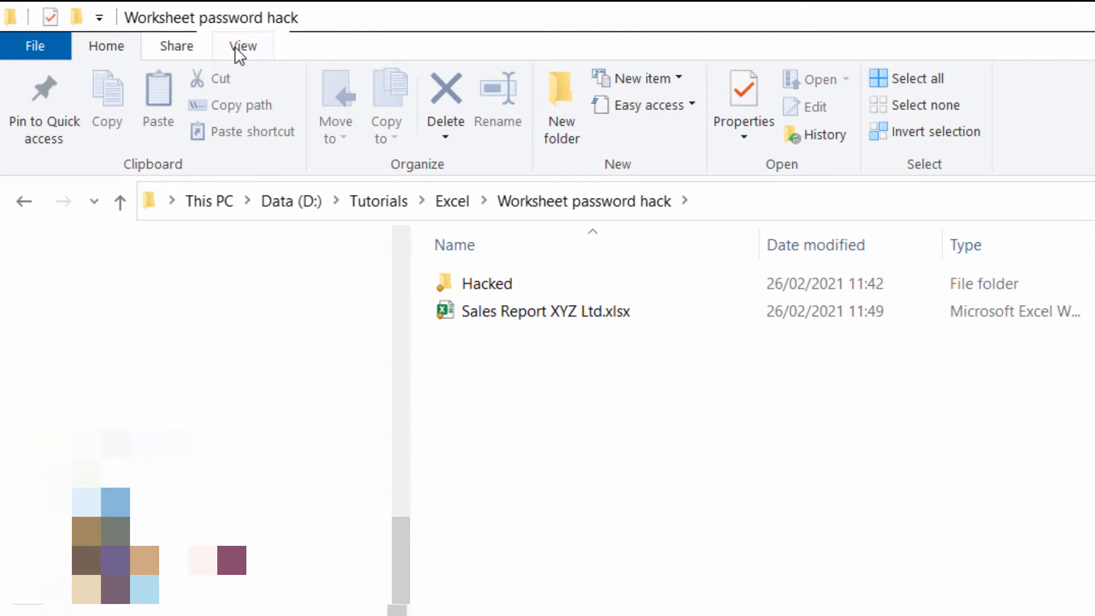
Step: Toggle File name extensions off and back on so the workbook's .xlsx extension shows
left_click(242, 45)
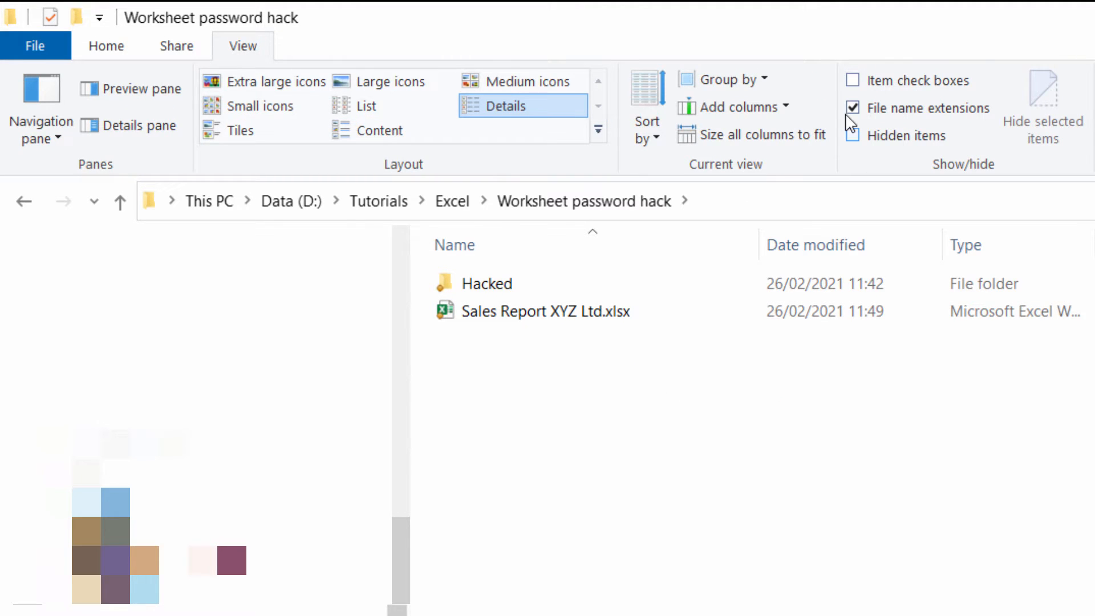
left_click(852, 108)
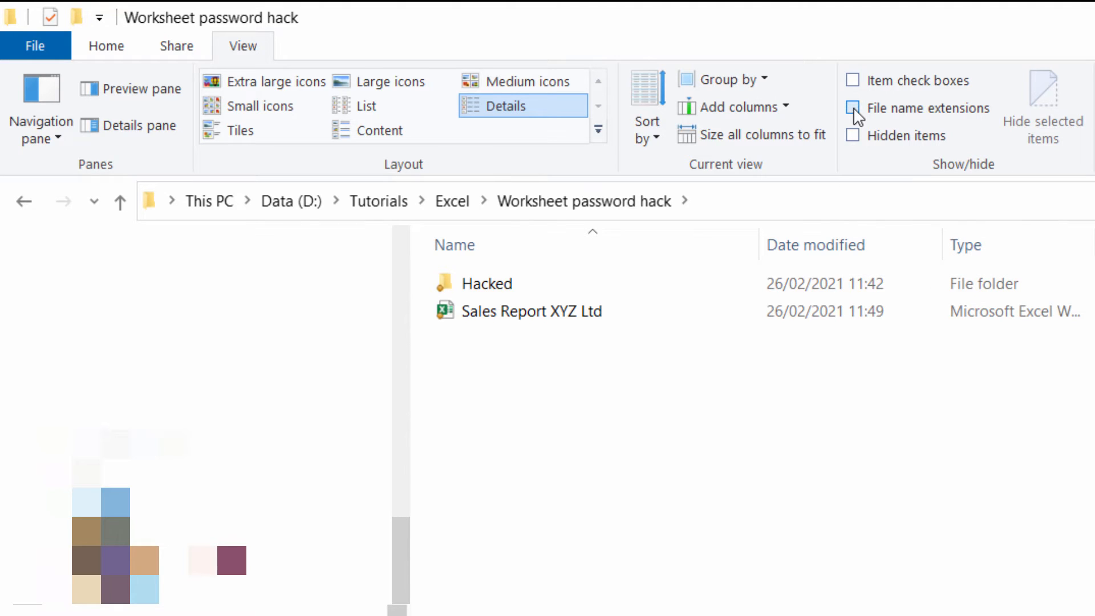
left_click(853, 108)
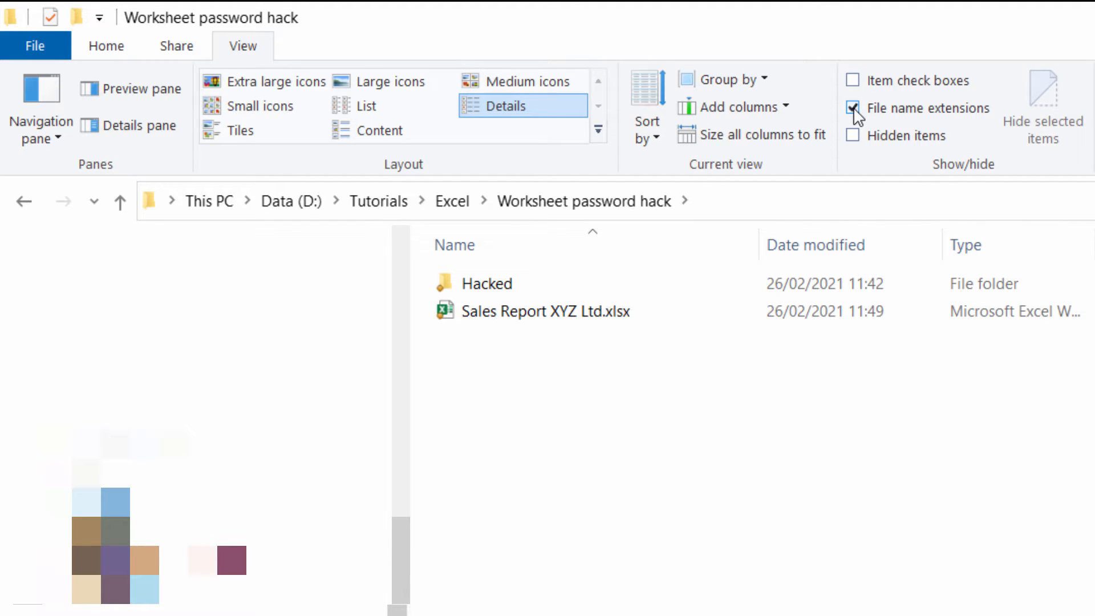
right_click(545, 310)
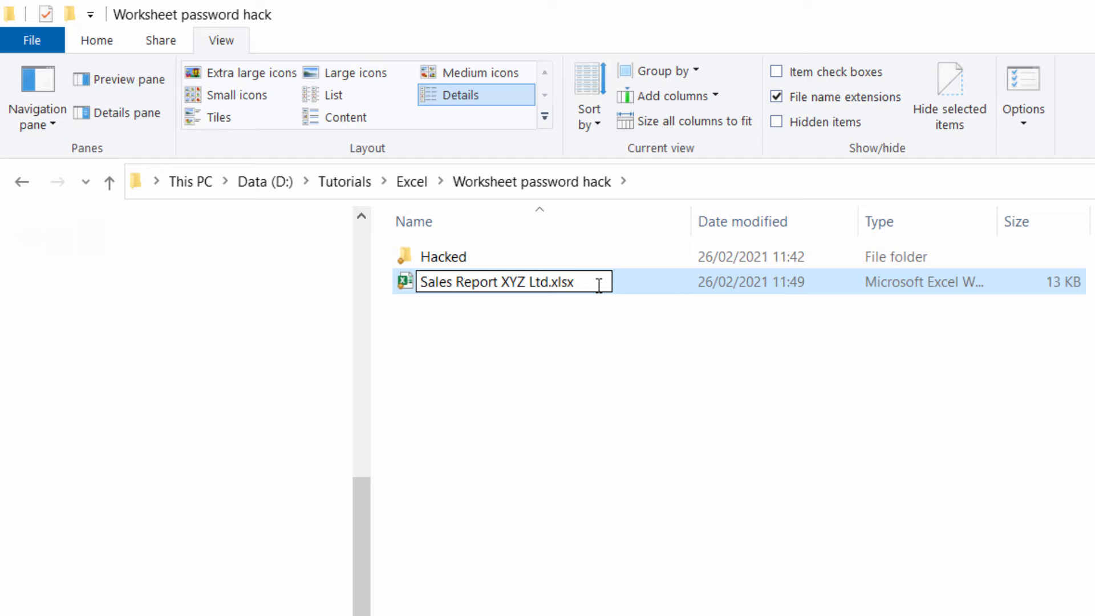
Step: Change Sales Report XYZ Ltd.xlsx to a .zip extension and accept the warning
type("z")
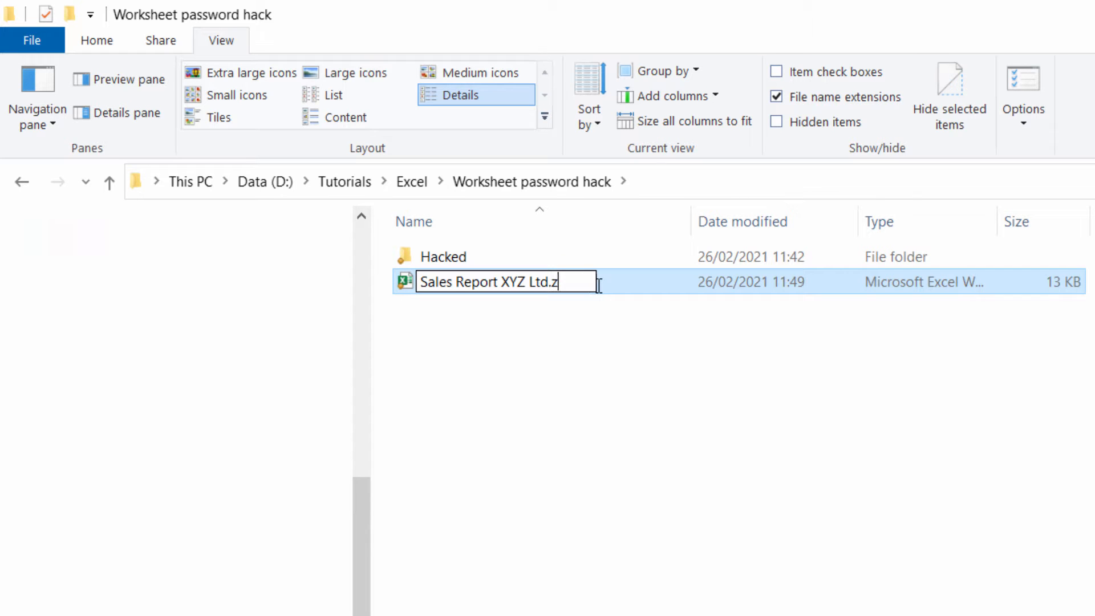
key("Enter")
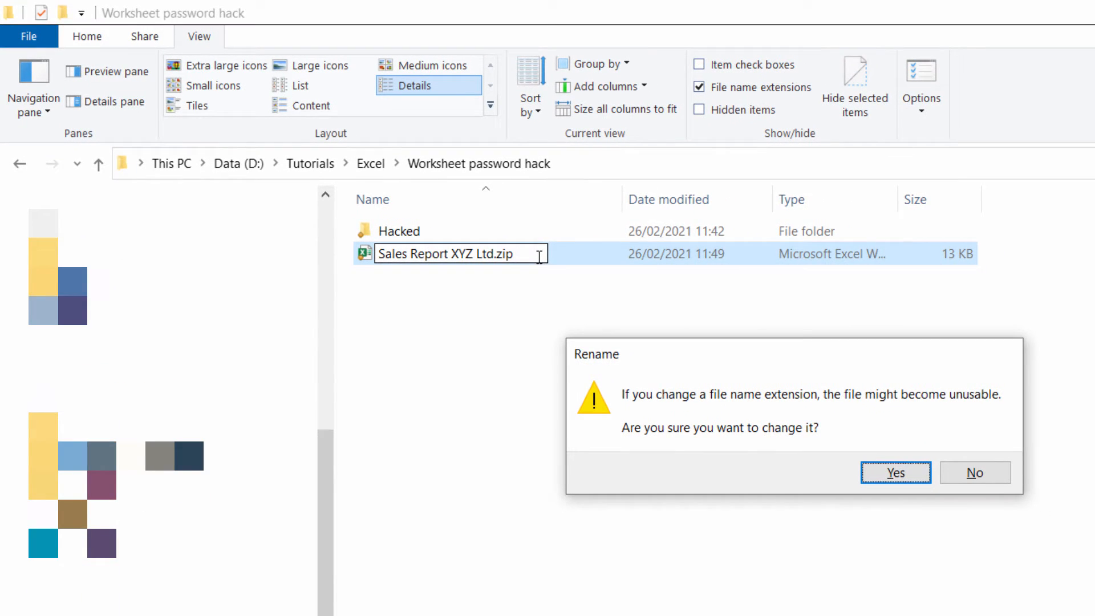
left_click(896, 472)
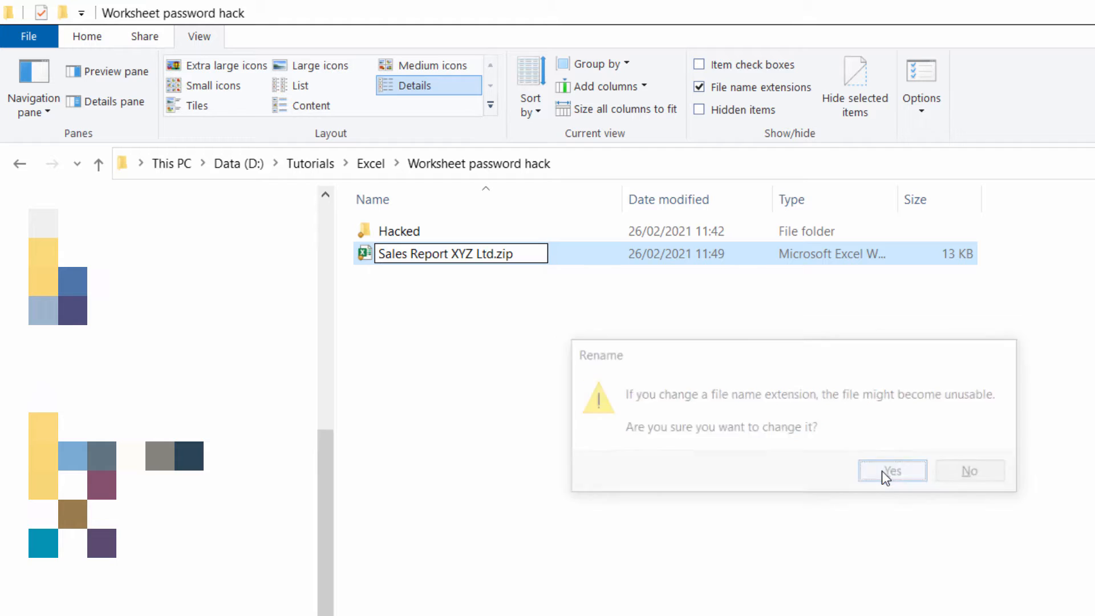
left_click(892, 470)
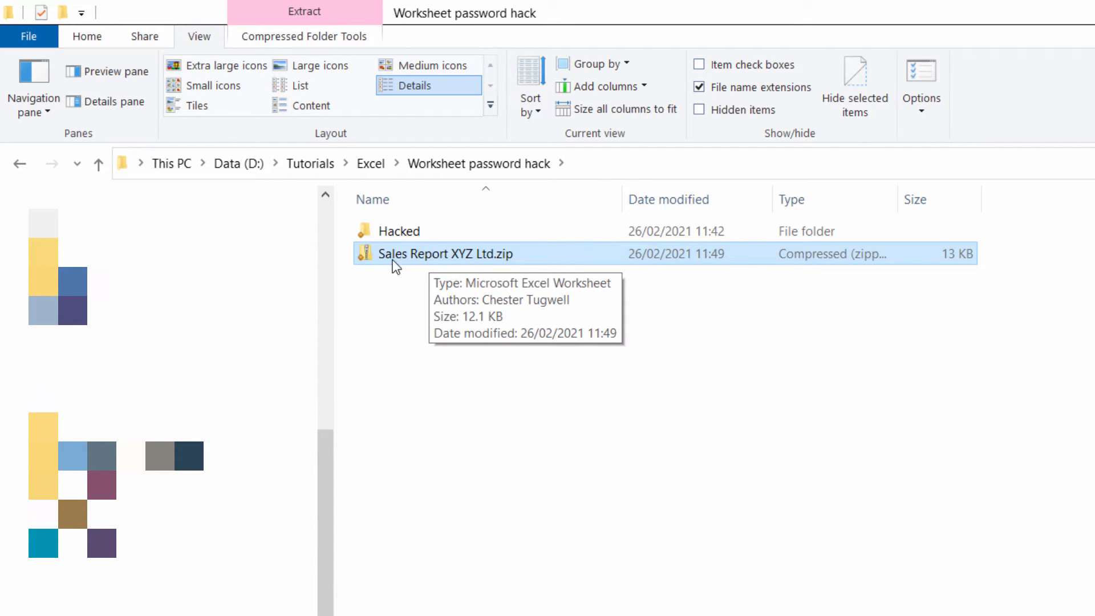
mouse_move(453, 256)
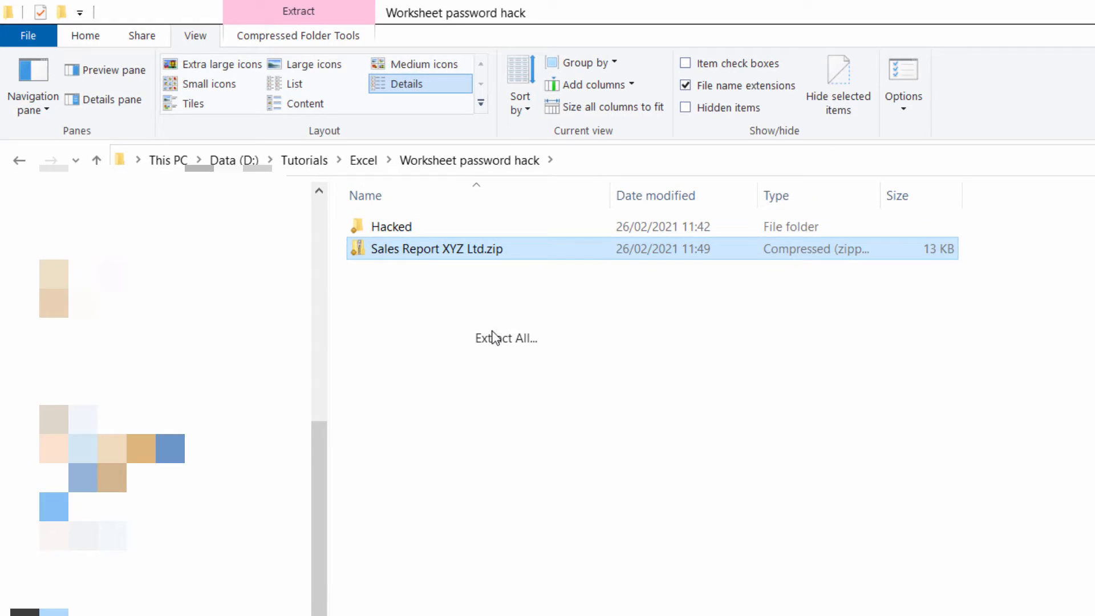
Step: Extract all files from Sales Report XYZ Ltd.zip into the suggested folder
left_click(504, 338)
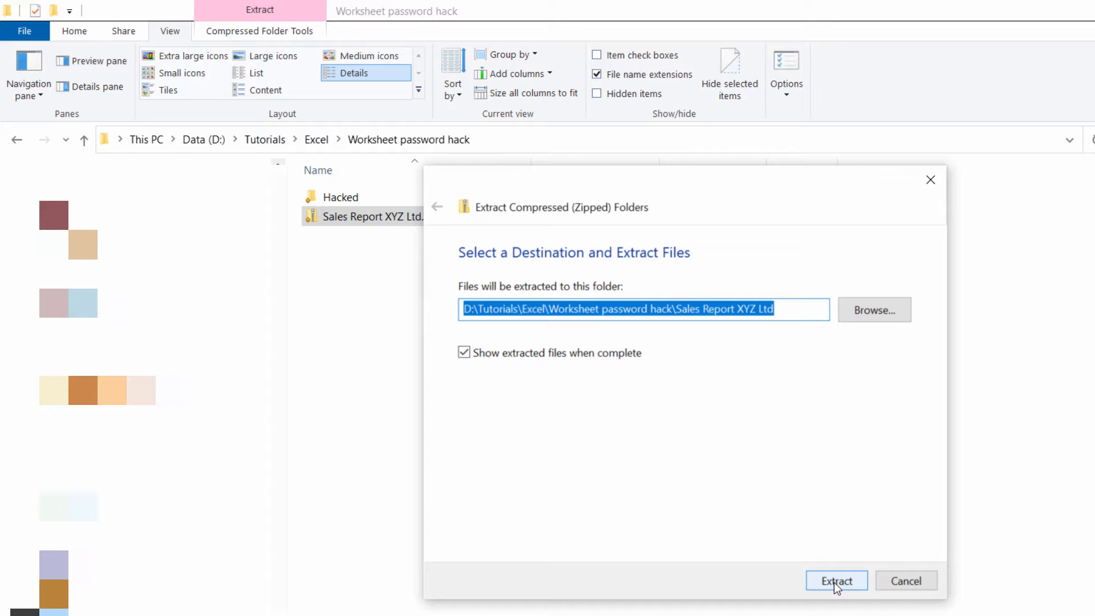
left_click(836, 581)
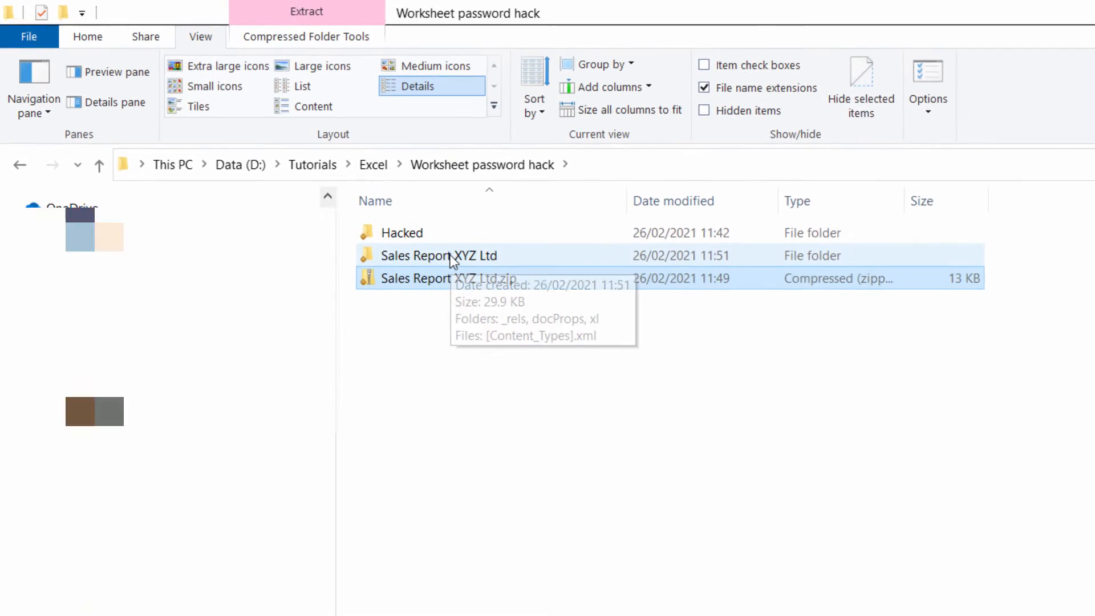
Step: Navigate into Sales Report XYZ Ltd\xl\worksheets in the extracted folder
double_click(438, 254)
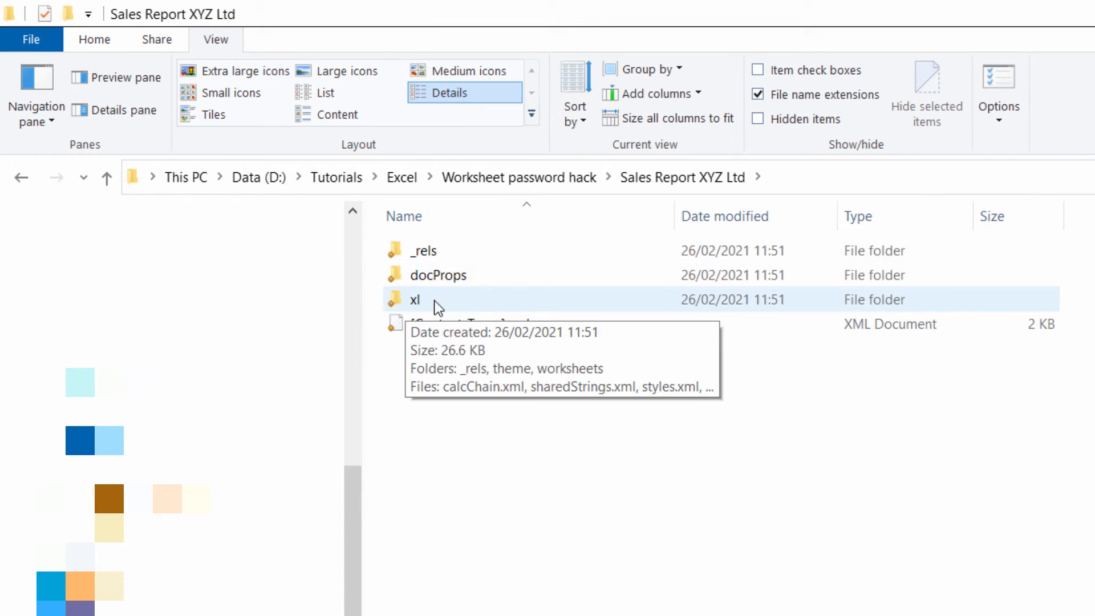
double_click(414, 299)
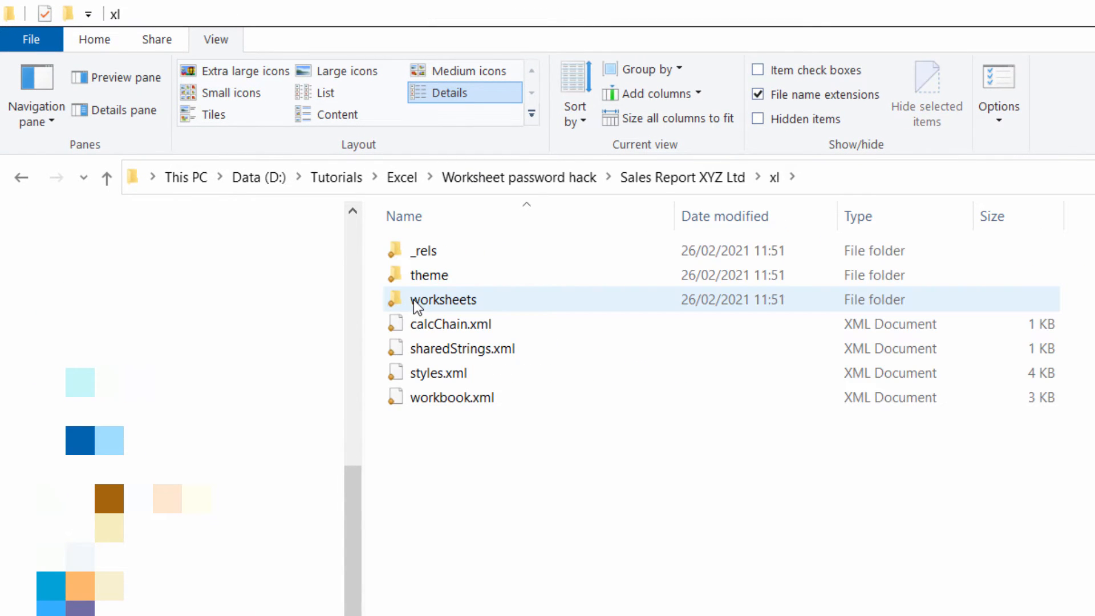
mouse_move(442, 299)
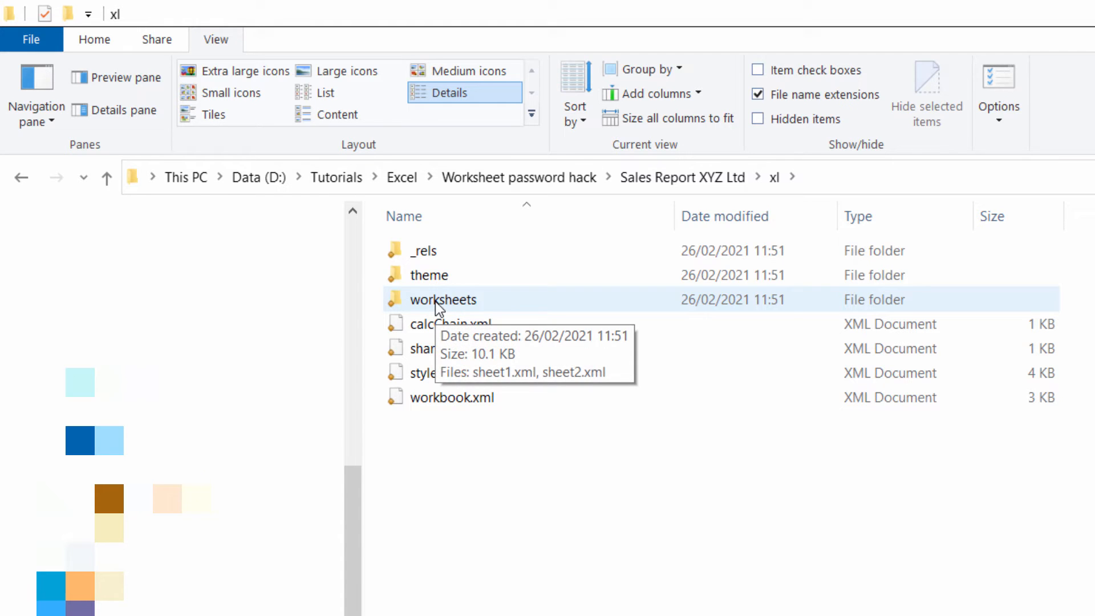
double_click(442, 299)
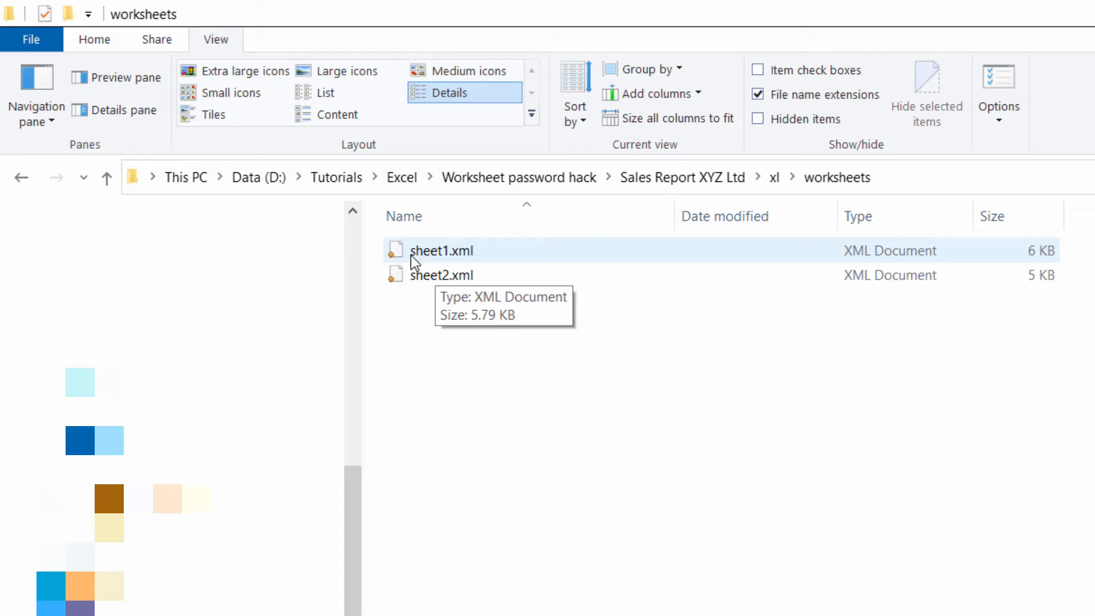
mouse_move(424, 262)
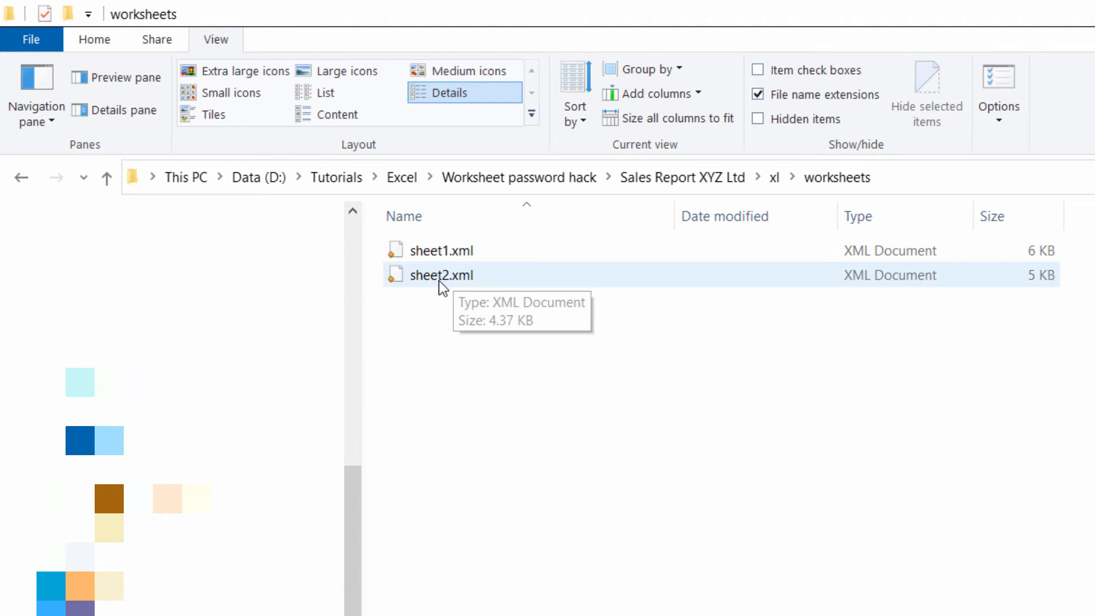
Step: Open sheet1.xml from the worksheets folder with Notepad
left_click(440, 250)
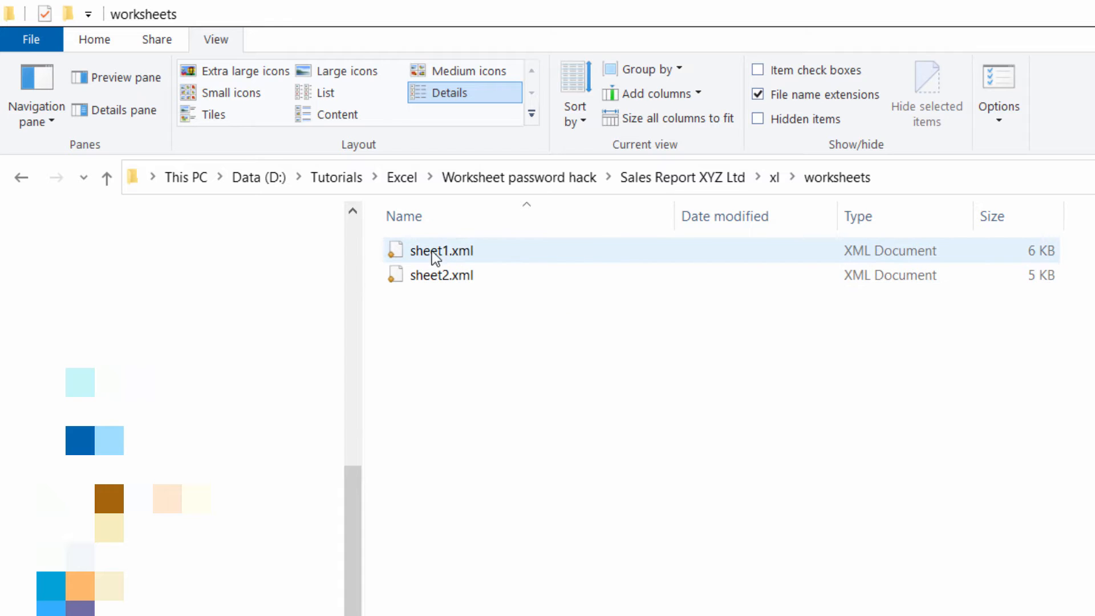
left_click(440, 251)
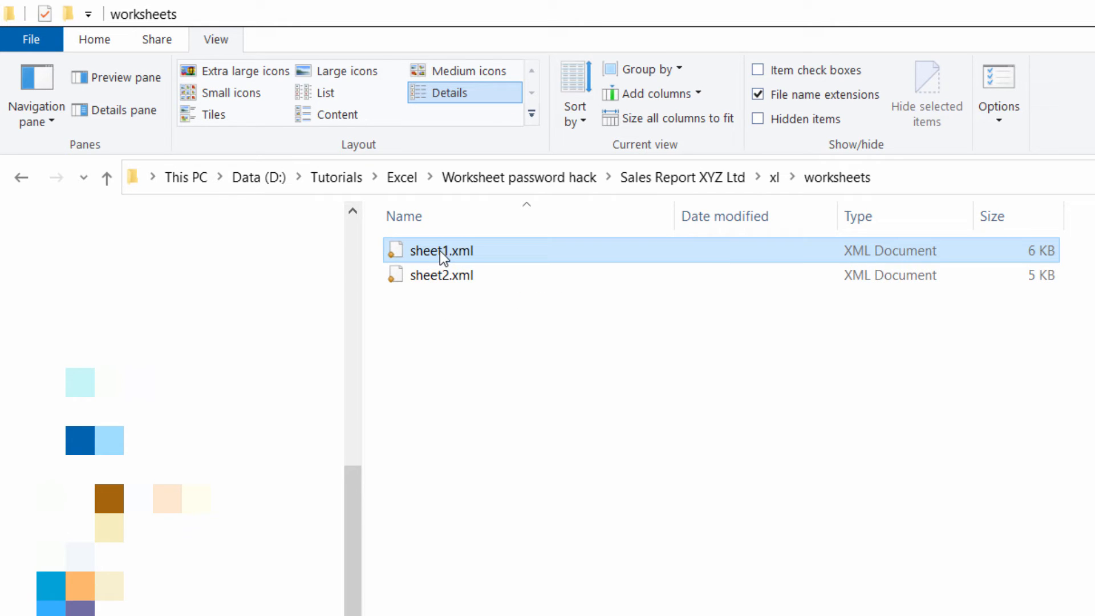
right_click(441, 250)
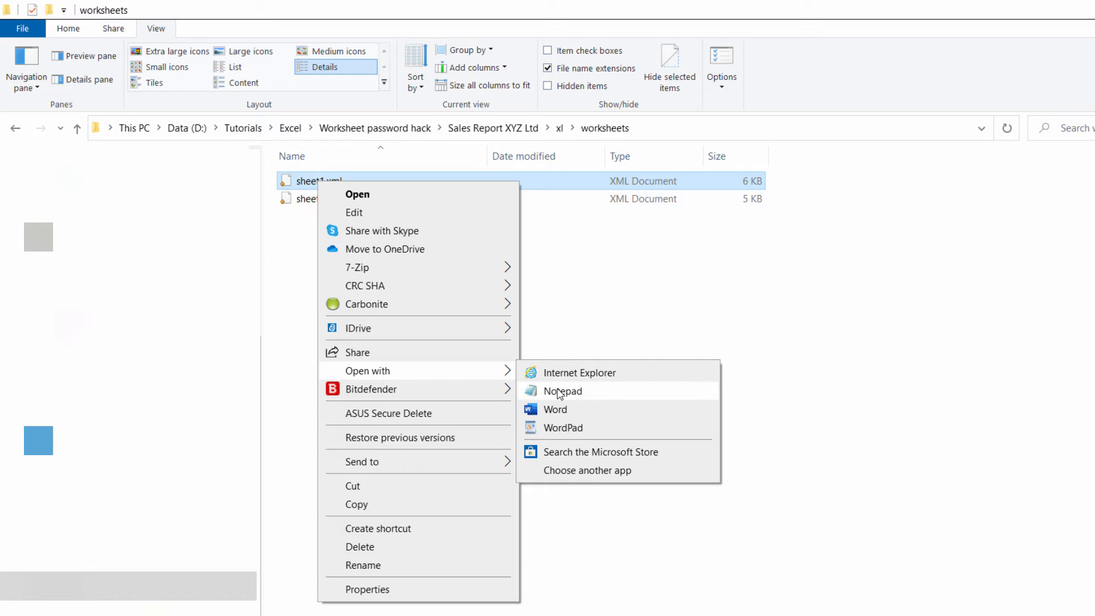
left_click(562, 392)
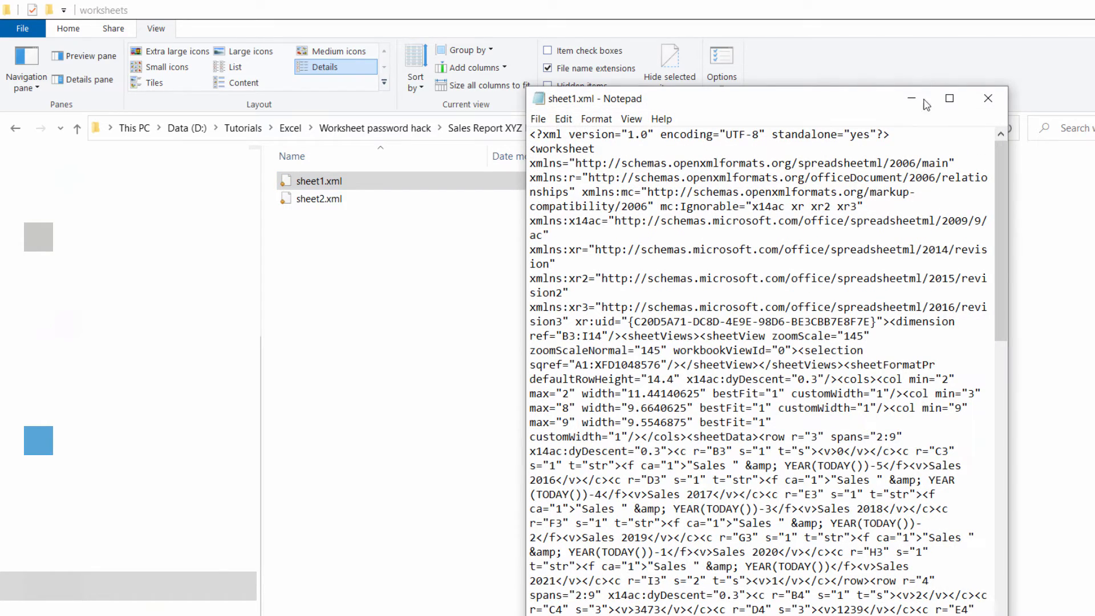
Step: Maximize Notepad and search sheet1.xml for 'protection' to find the sheetProtection element
left_click(949, 98)
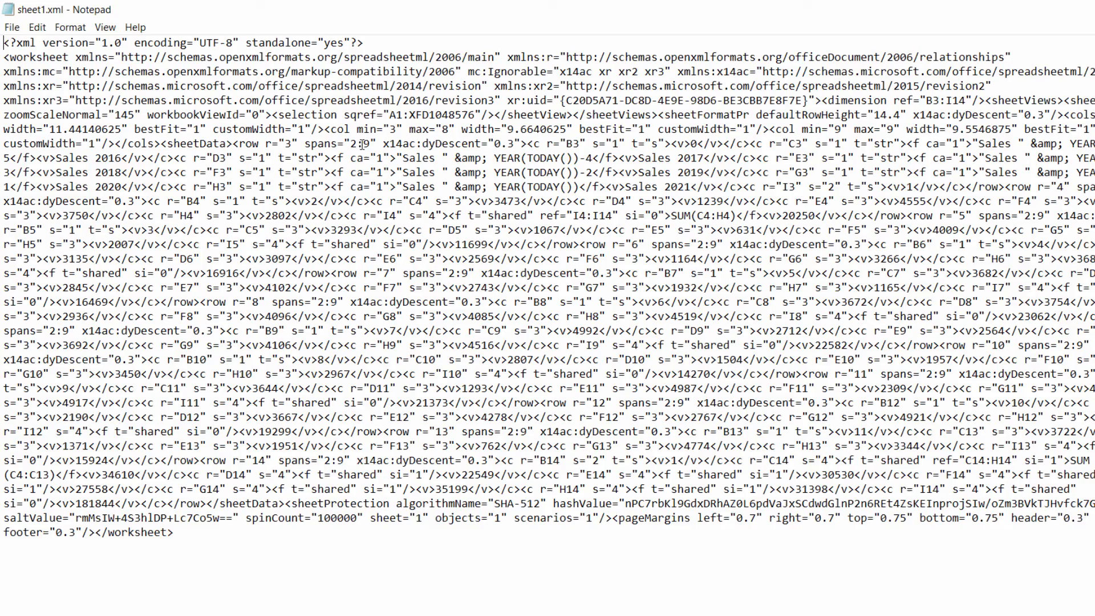
left_click(69, 27)
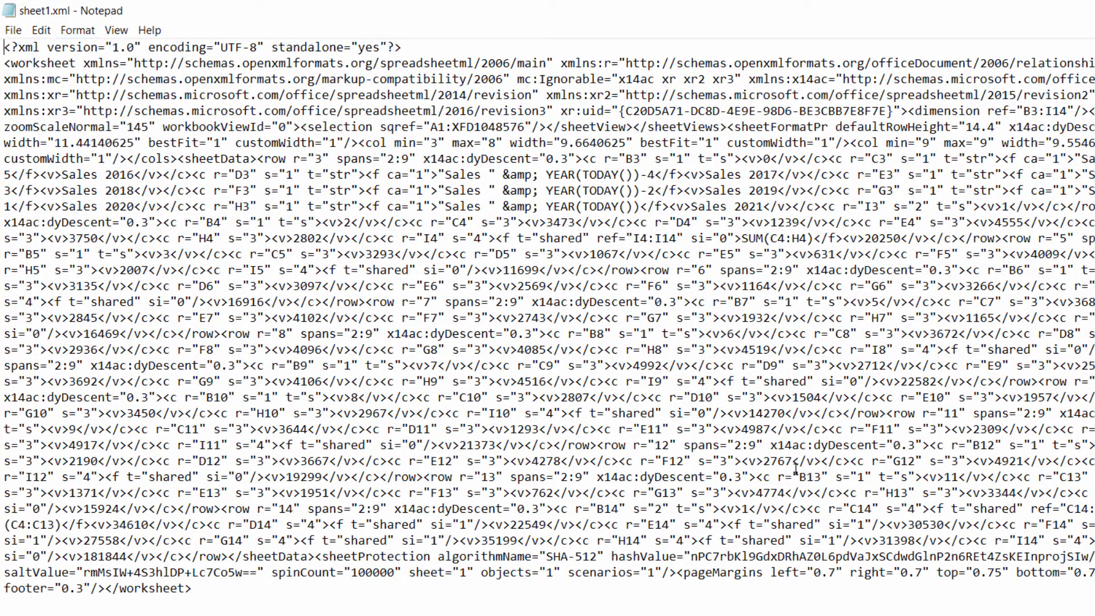
left_click(77, 31)
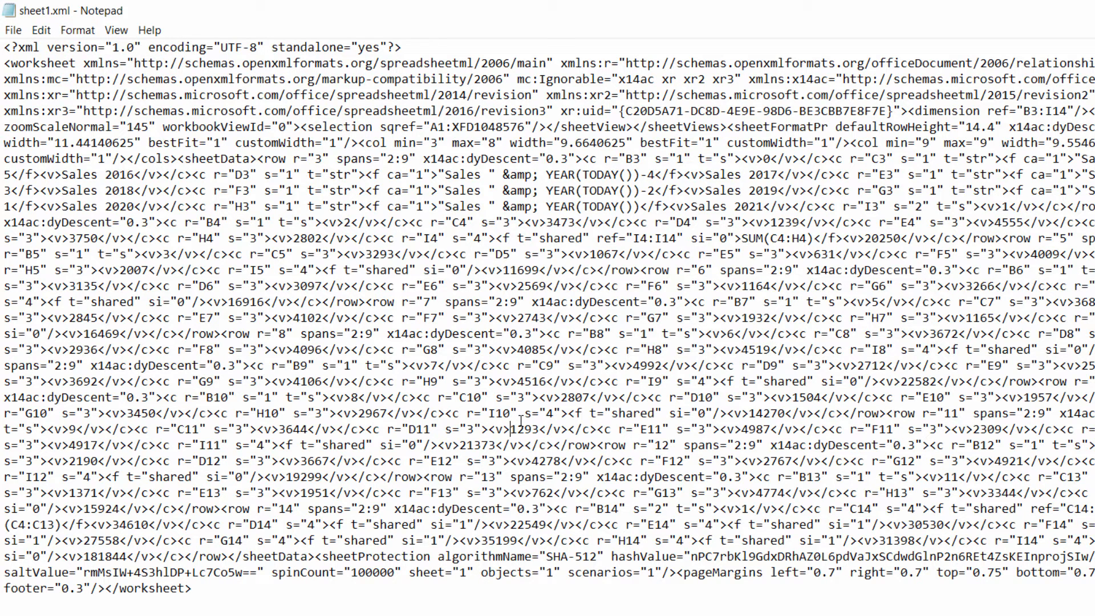
key("ctrl+f")
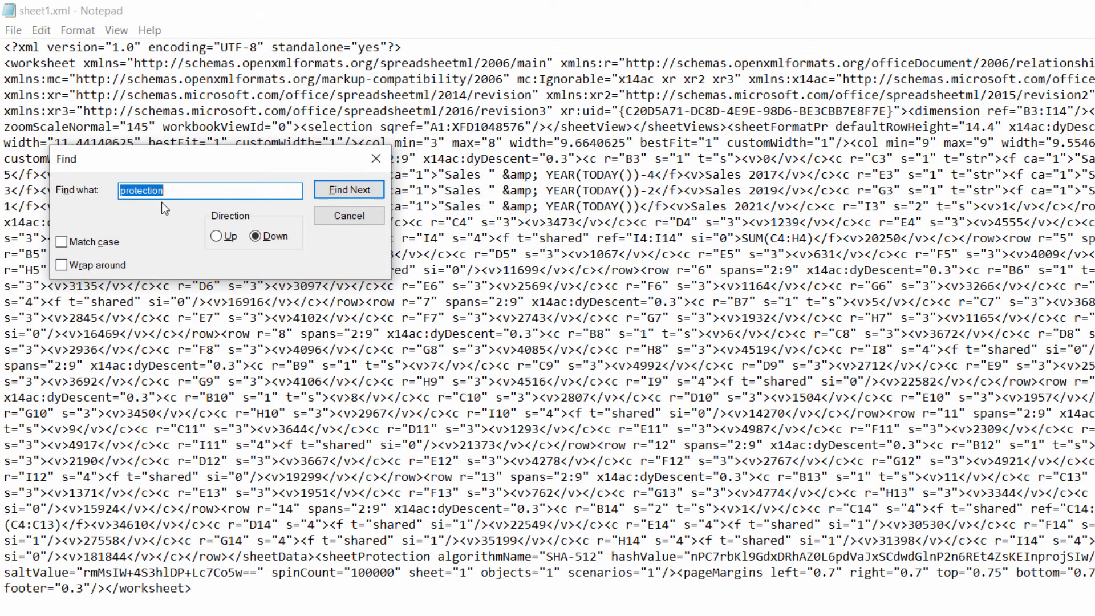
left_click(348, 189)
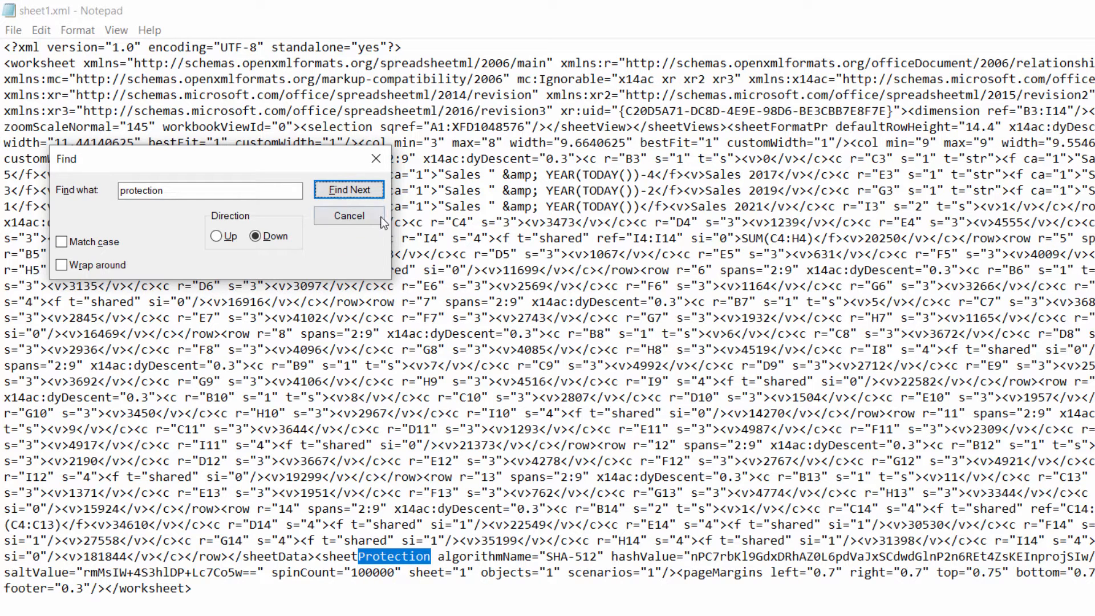
left_click(349, 216)
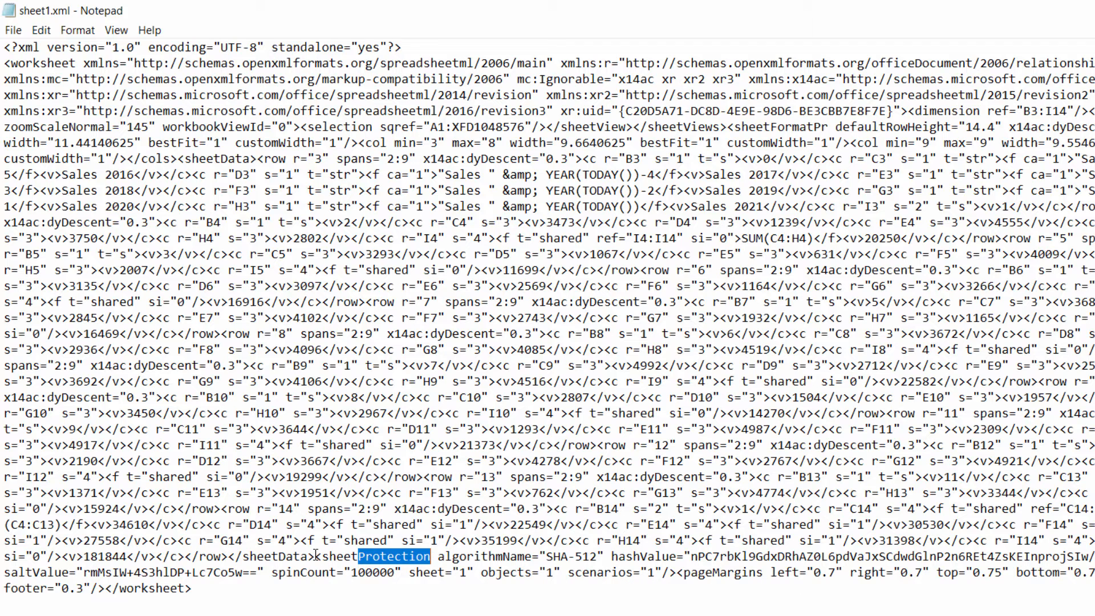
Step: Delete the sheetProtection element from sheet1.xml and save the file
double_click(327, 557)
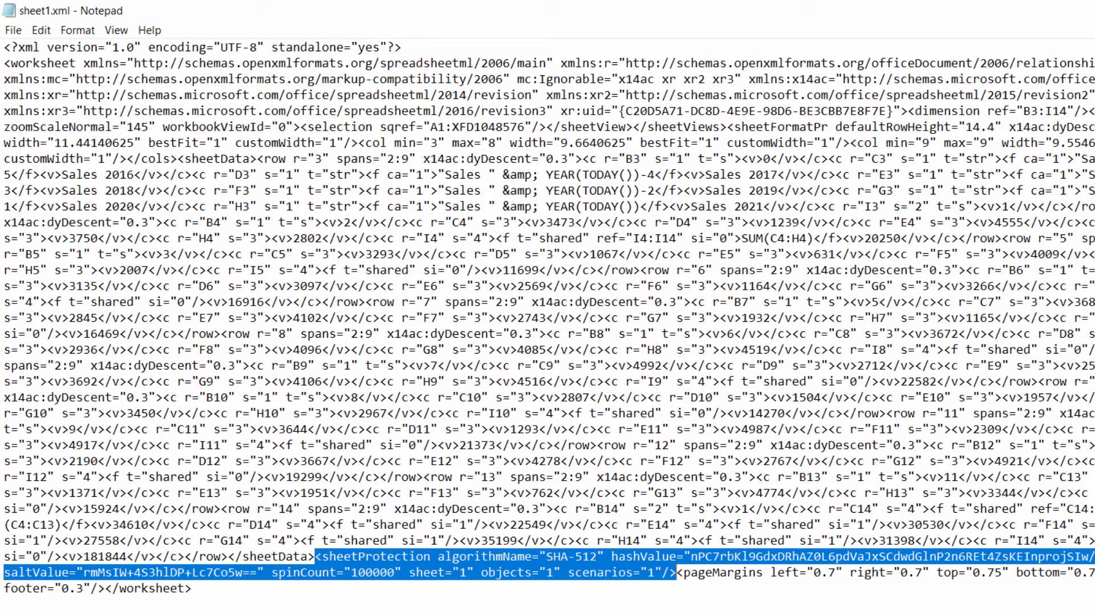
key("Delete")
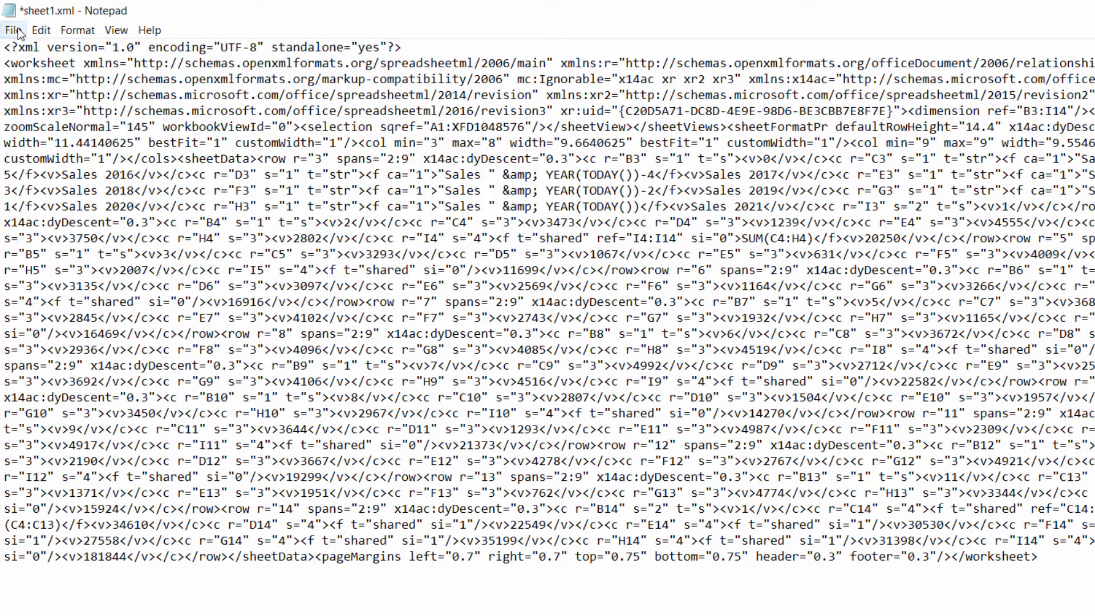
left_click(12, 29)
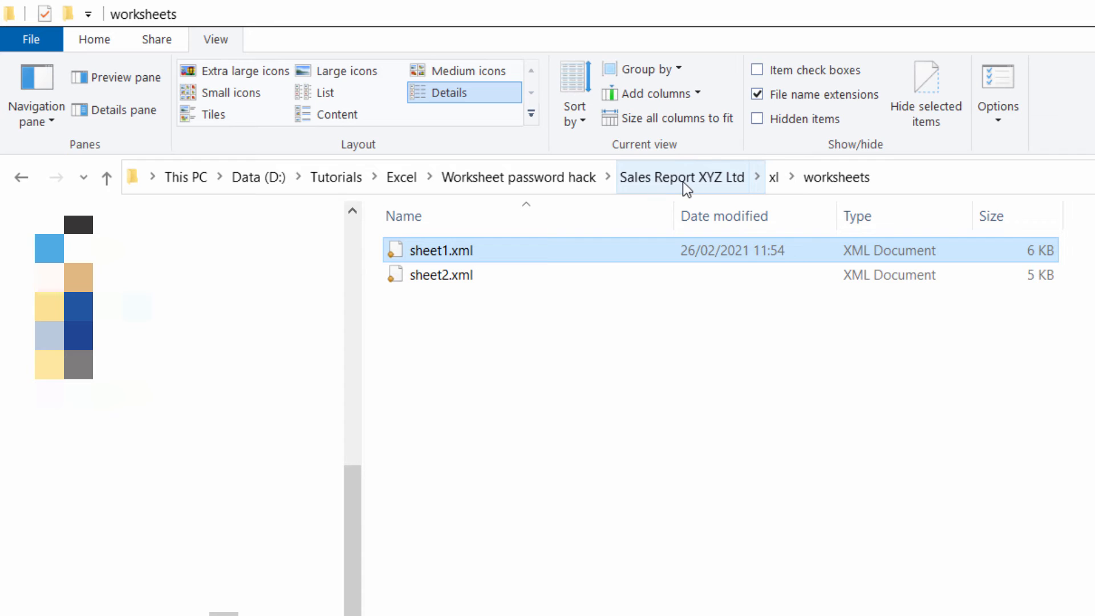
Step: Return to the Sales Report XYZ Ltd folder and select _rels, docProps, xl and [Content_Types].xml
left_click(681, 177)
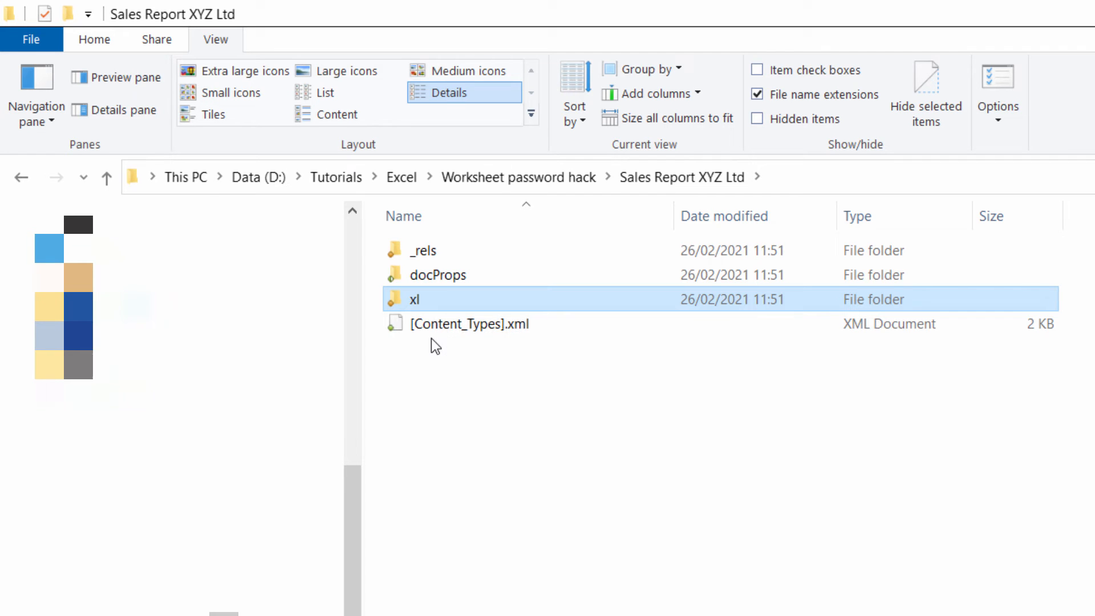
mouse_move(435, 323)
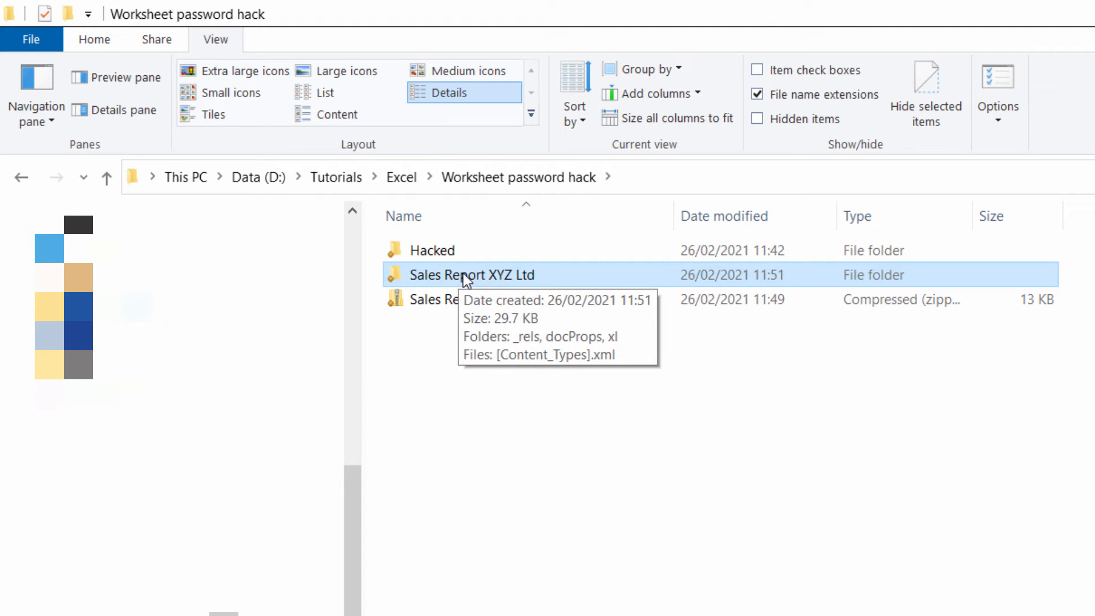
double_click(471, 274)
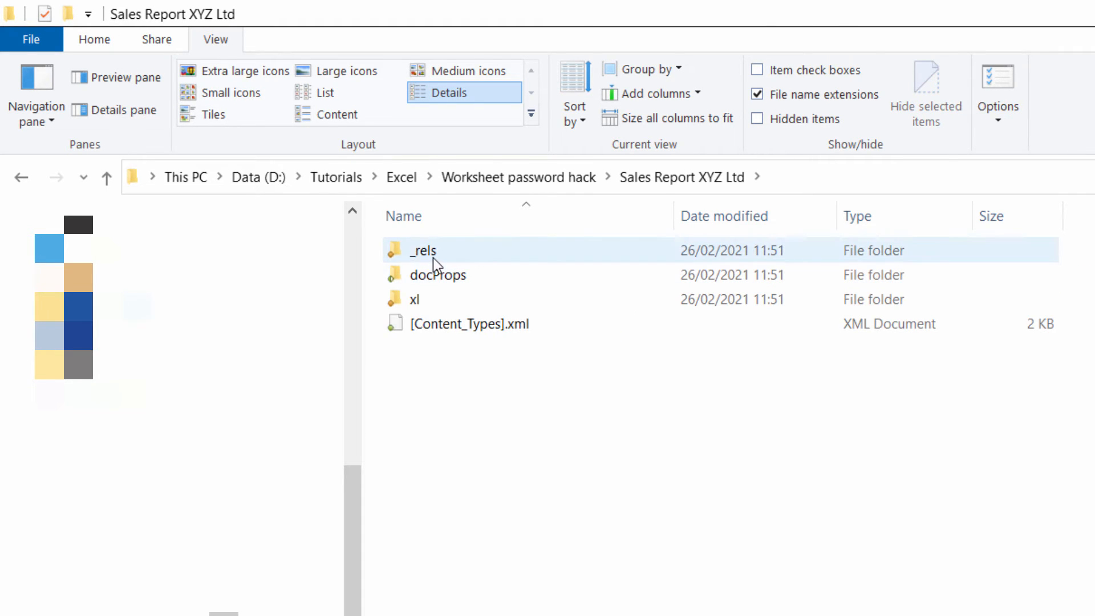
key("ctrl+a")
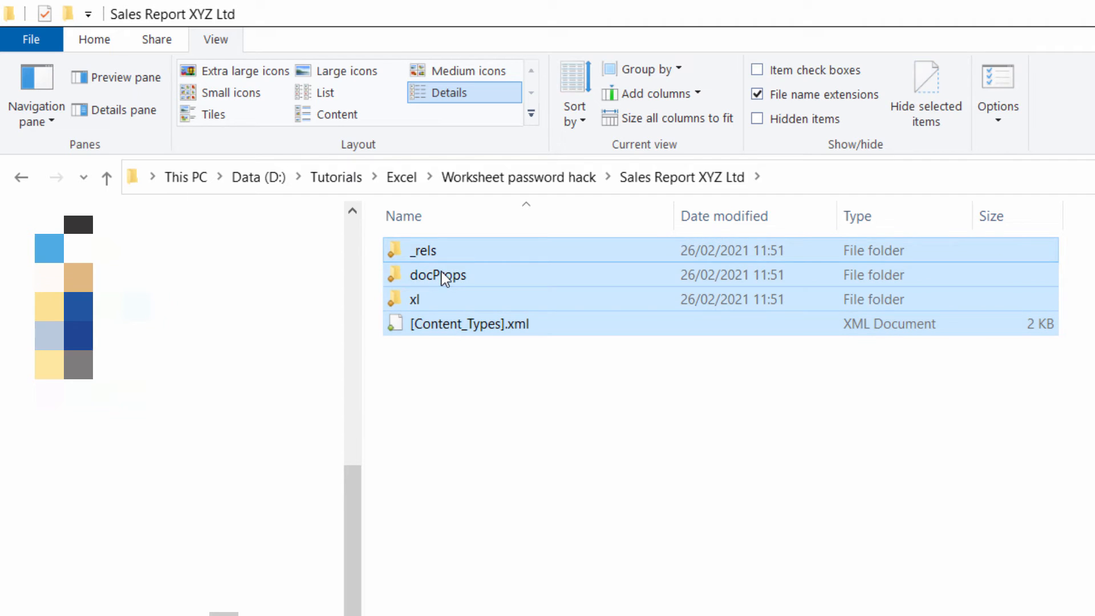
left_click(94, 39)
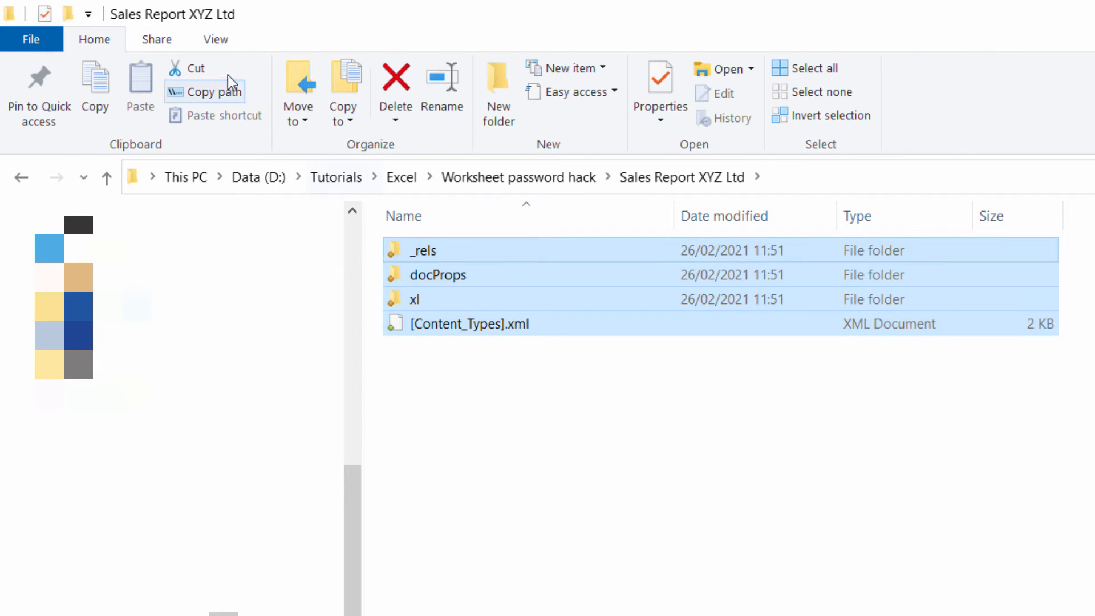
Step: Zip the selected items into an archive named Hacked Sales Report.xlsx, accepting the extension change
left_click(157, 39)
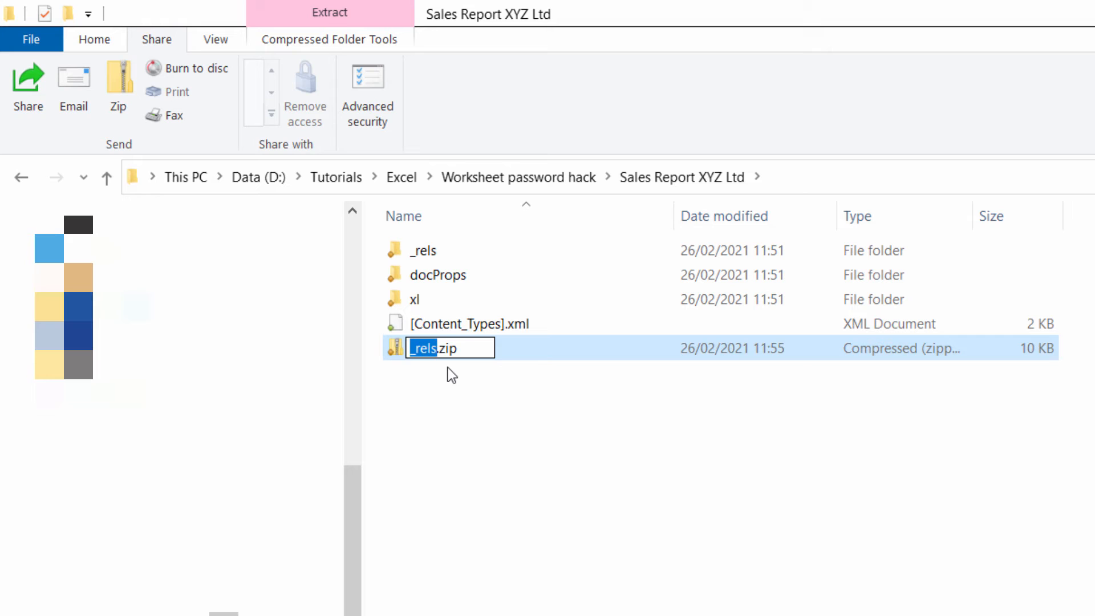
type("Hacked")
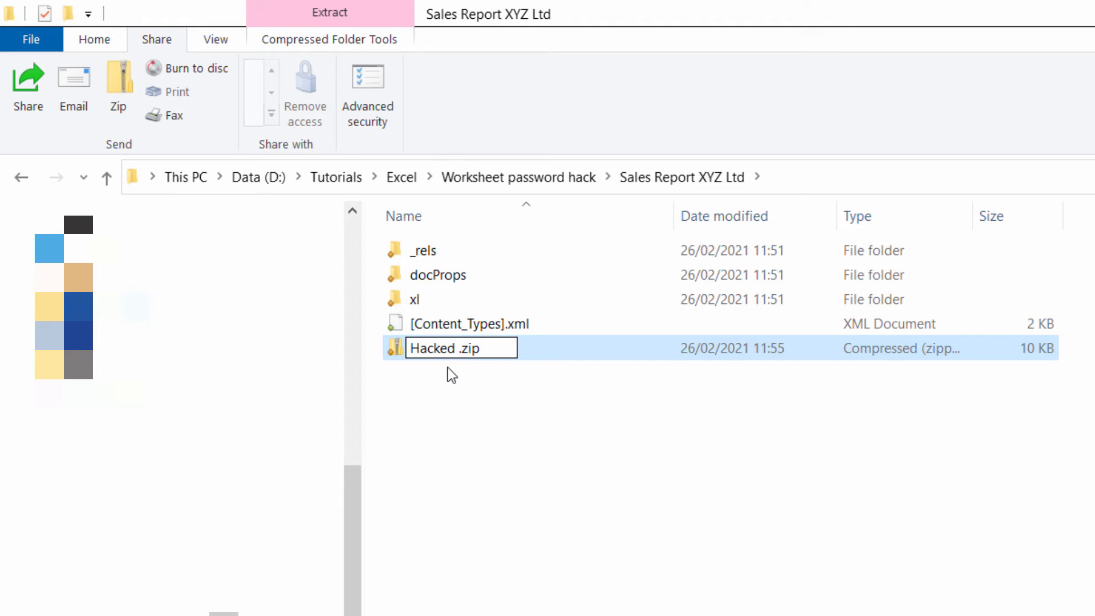
type("Sales Report")
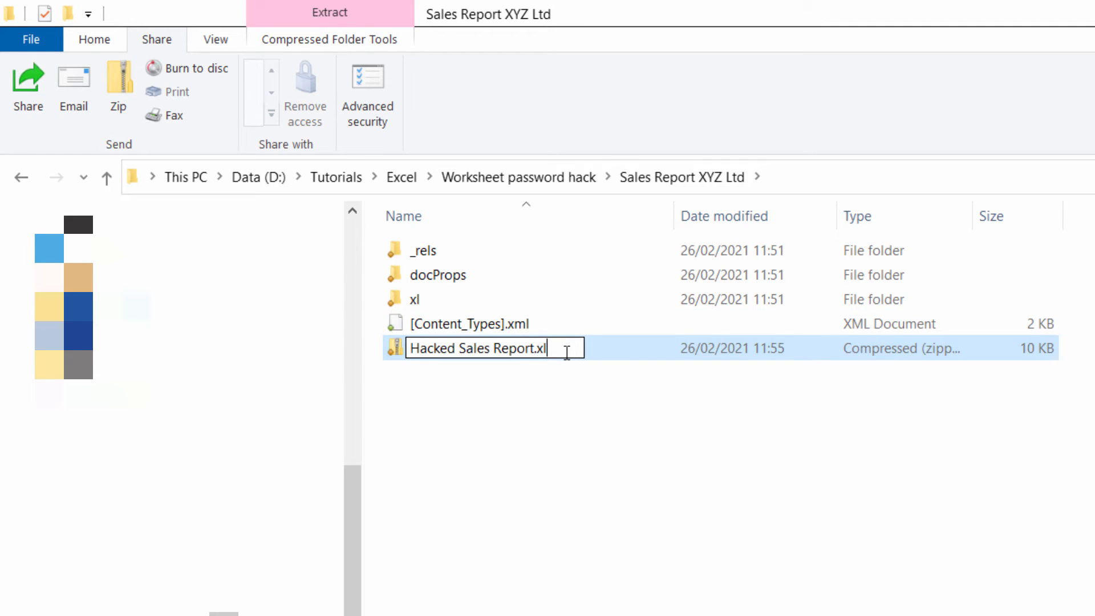
key("Enter")
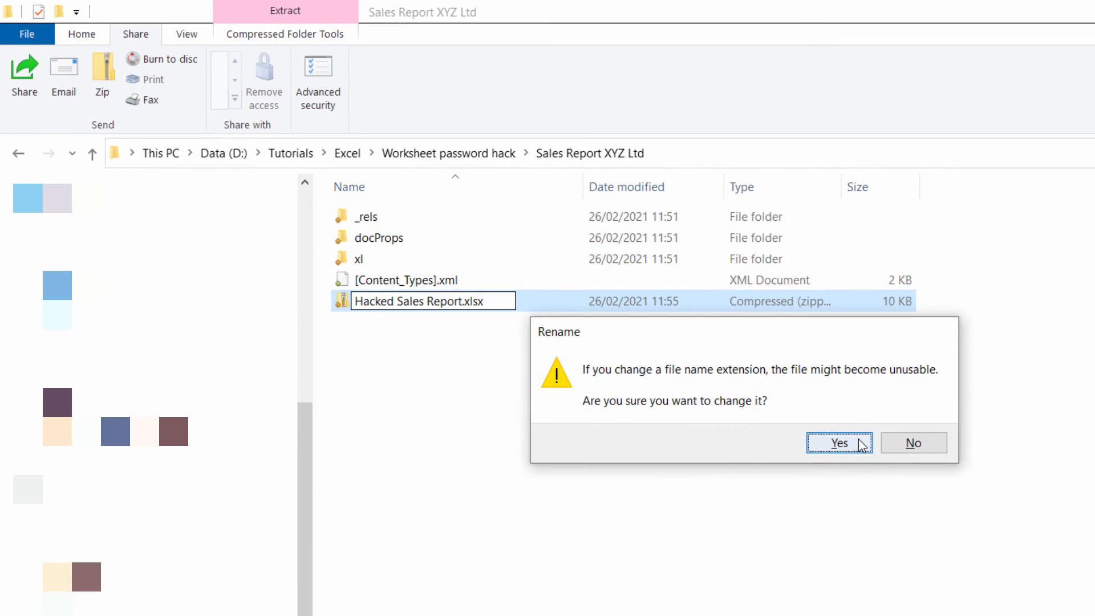
left_click(839, 442)
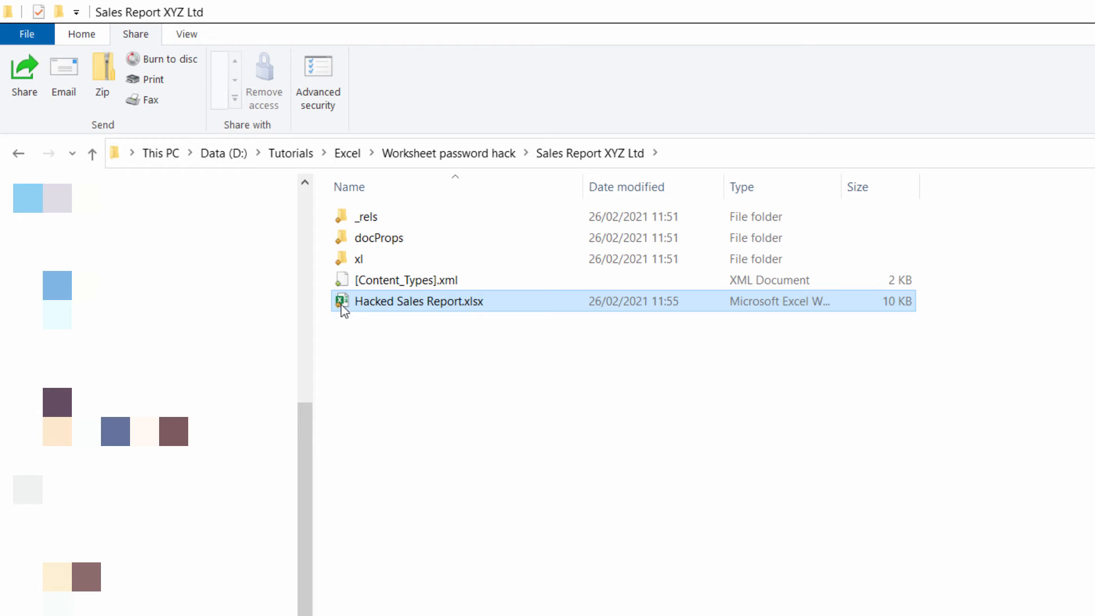
mouse_move(389, 303)
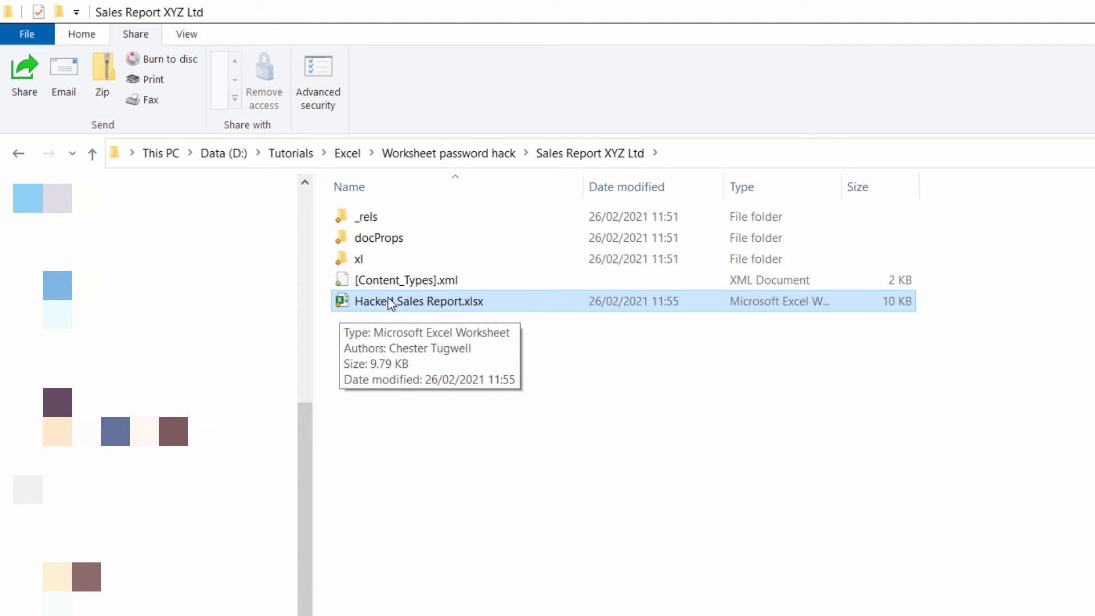
Step: Open Hacked Sales Report.xlsx and set Bernard's Sales 2018 figure in E7 to 6785
double_click(417, 301)
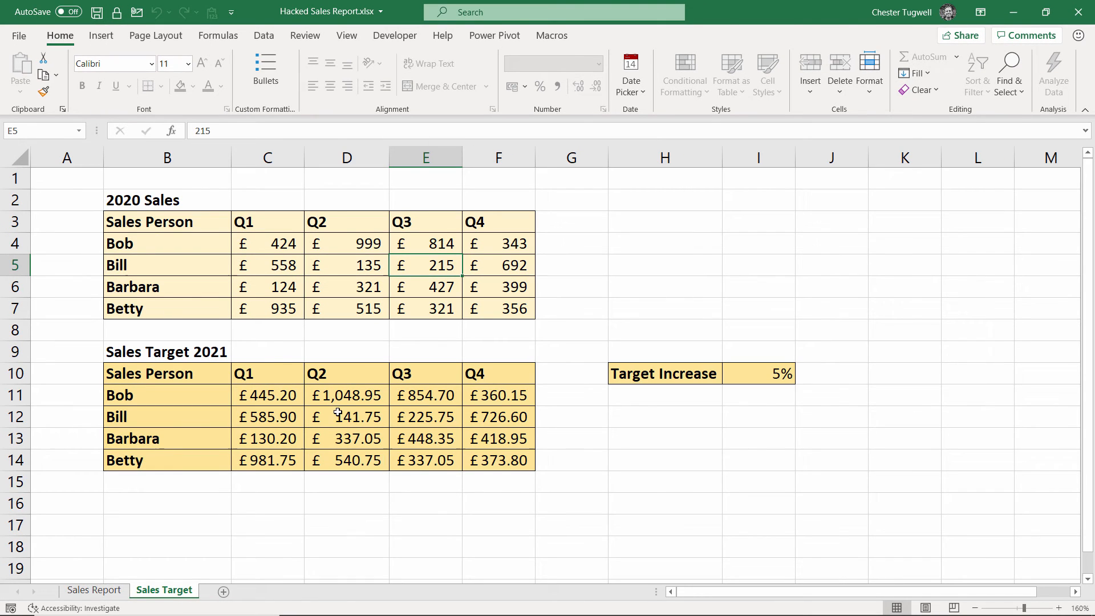
left_click(94, 589)
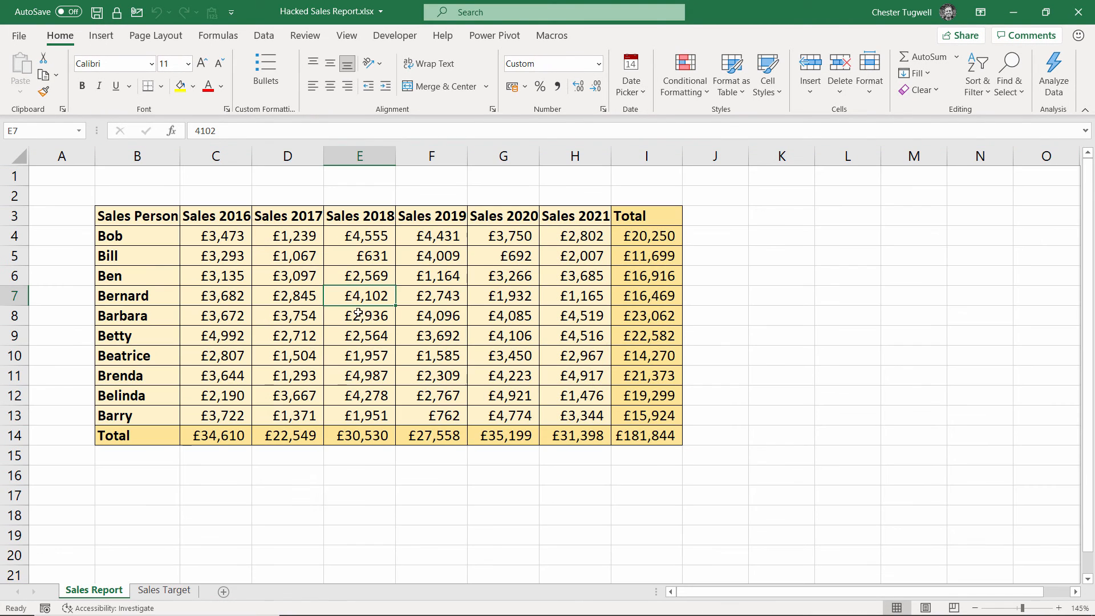
type("6785")
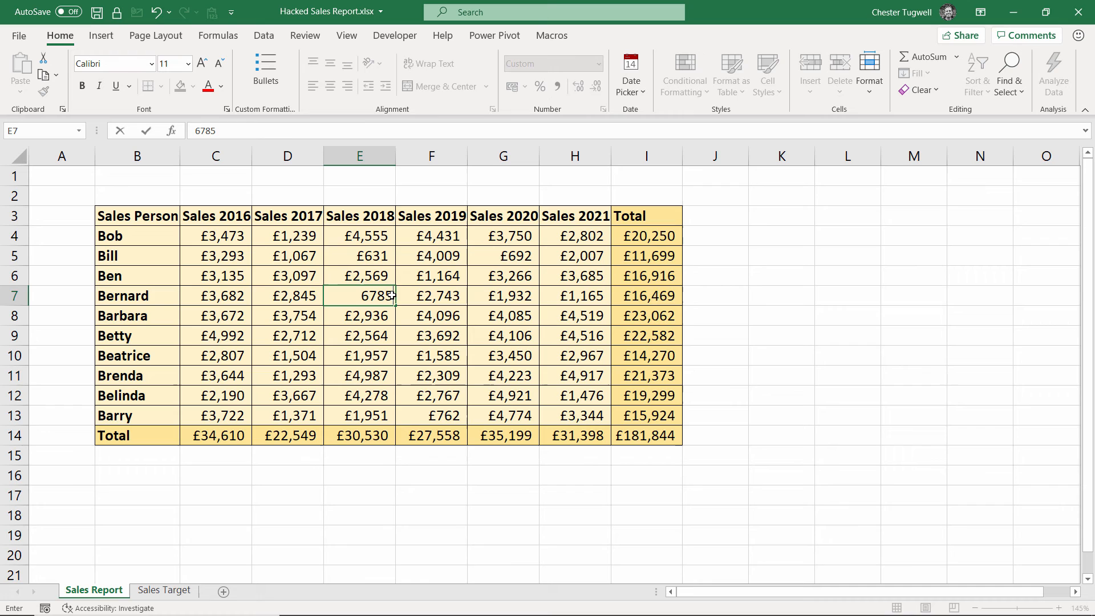
left_click(164, 591)
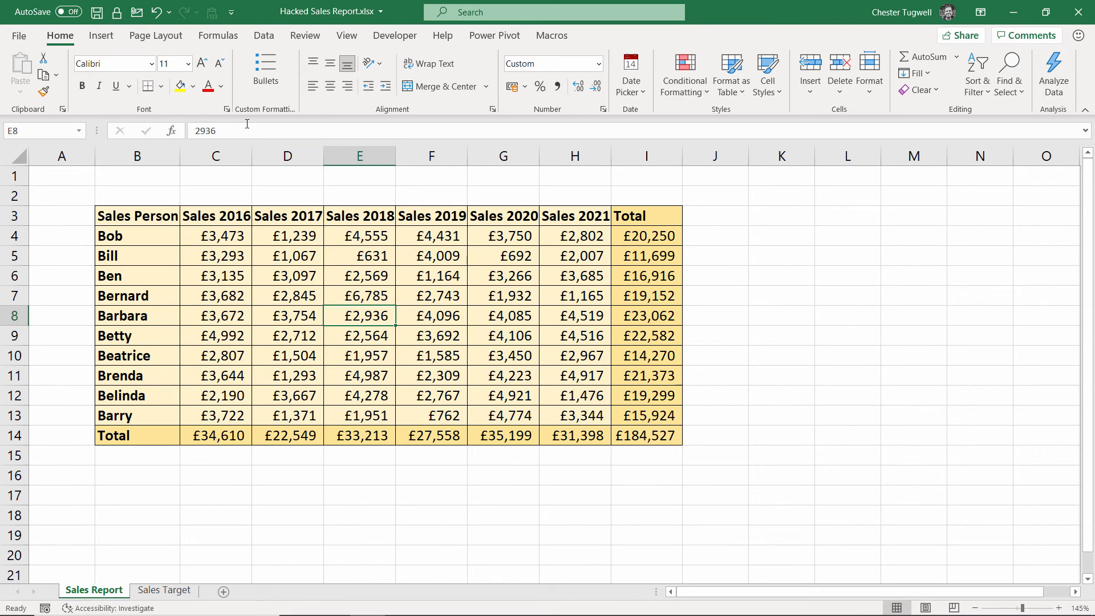
left_click(305, 34)
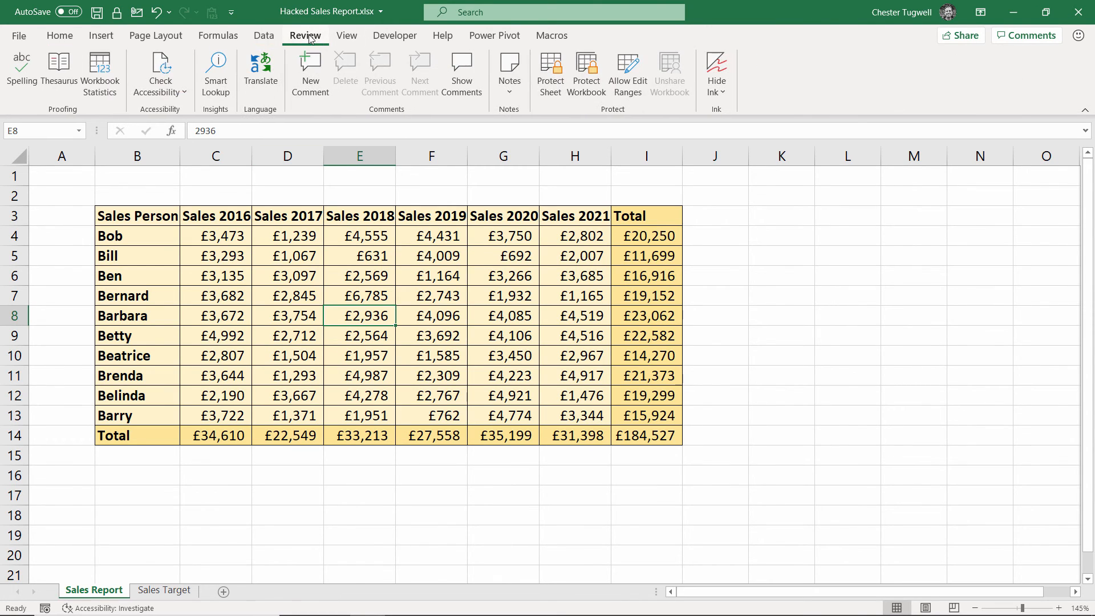
Step: Protect the Sales Report sheet with a new password, confirming it a second time
left_click(549, 69)
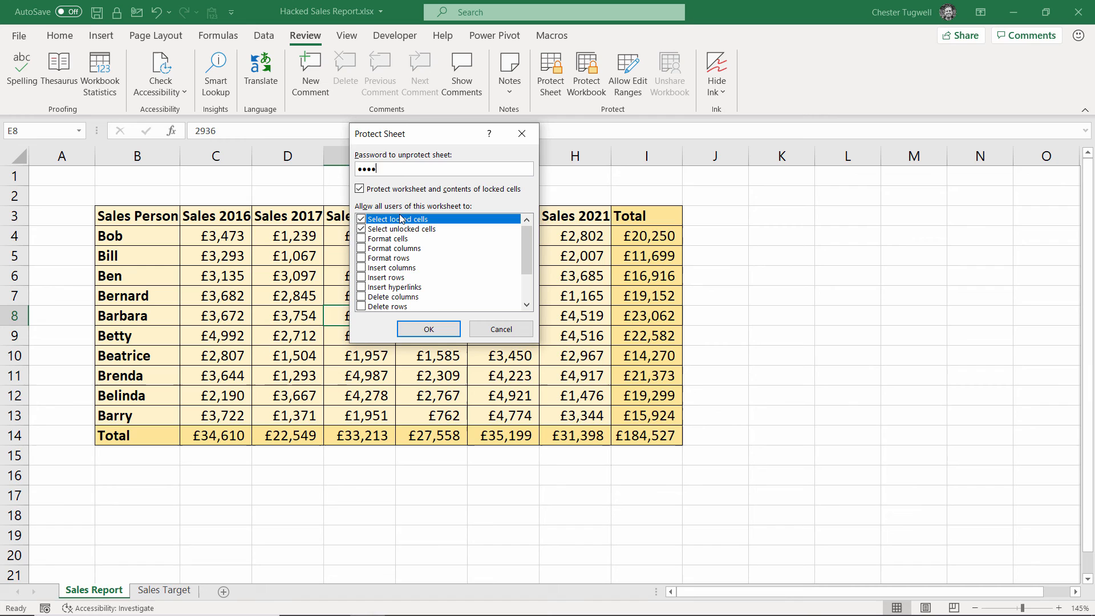
left_click(429, 329)
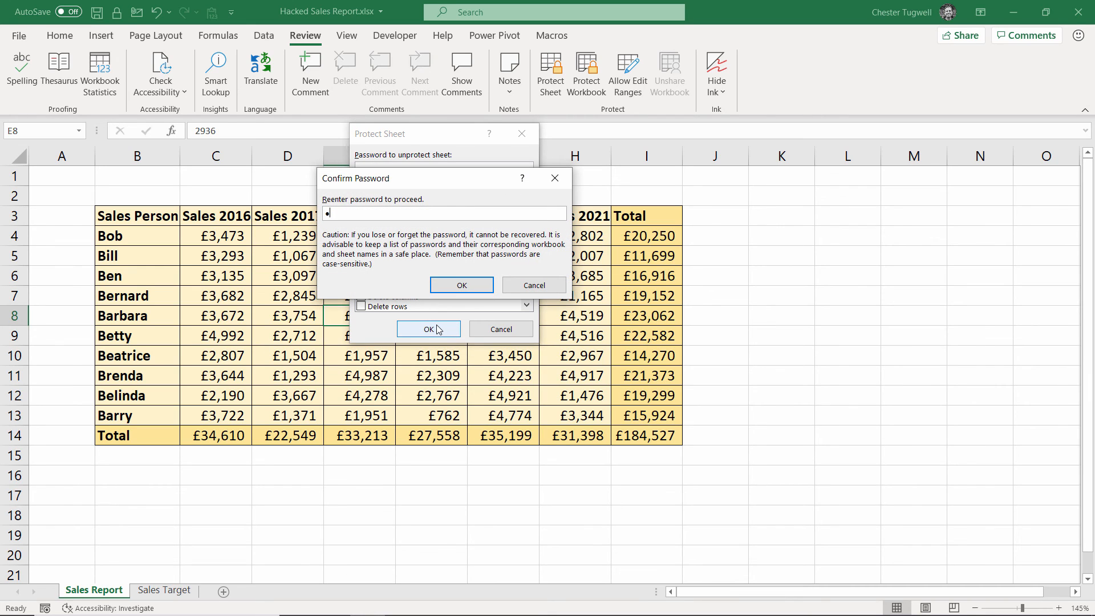
left_click(461, 286)
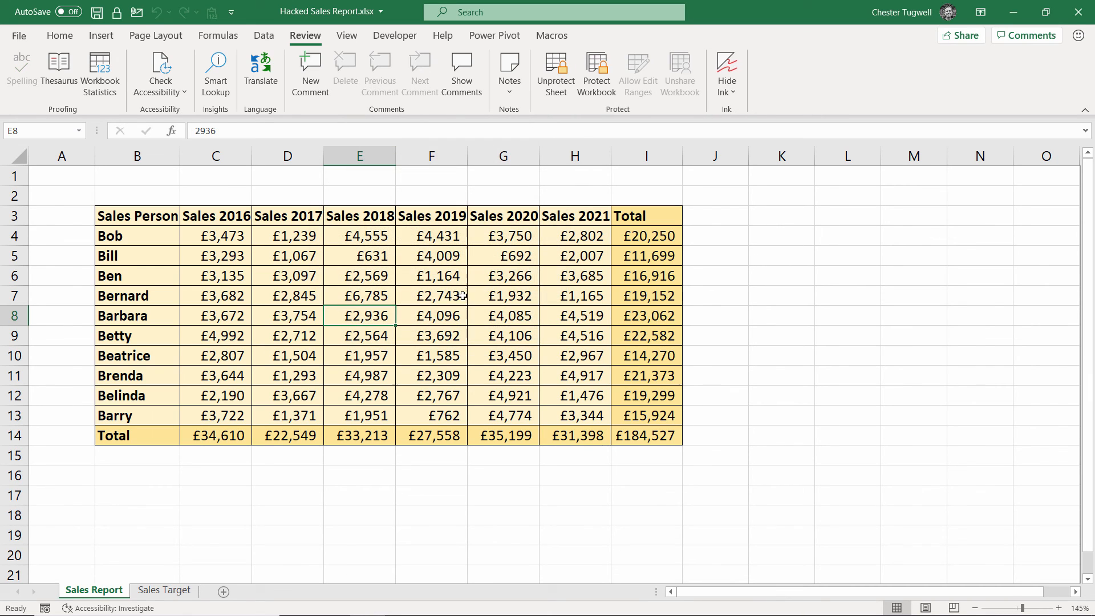